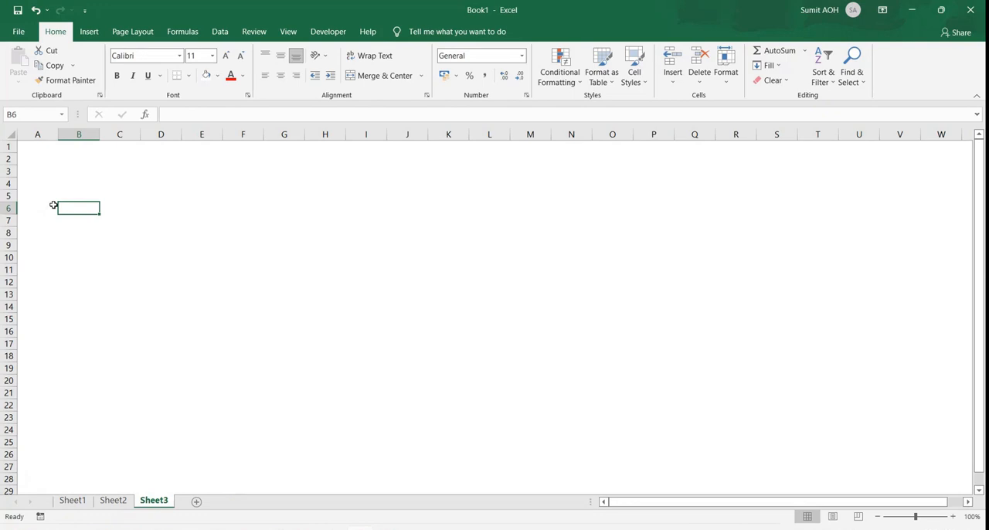
- Enter the requirement note 'Give me the PO wise Analytical report' into cell B6
{"action": "type", "text": "GZi"}
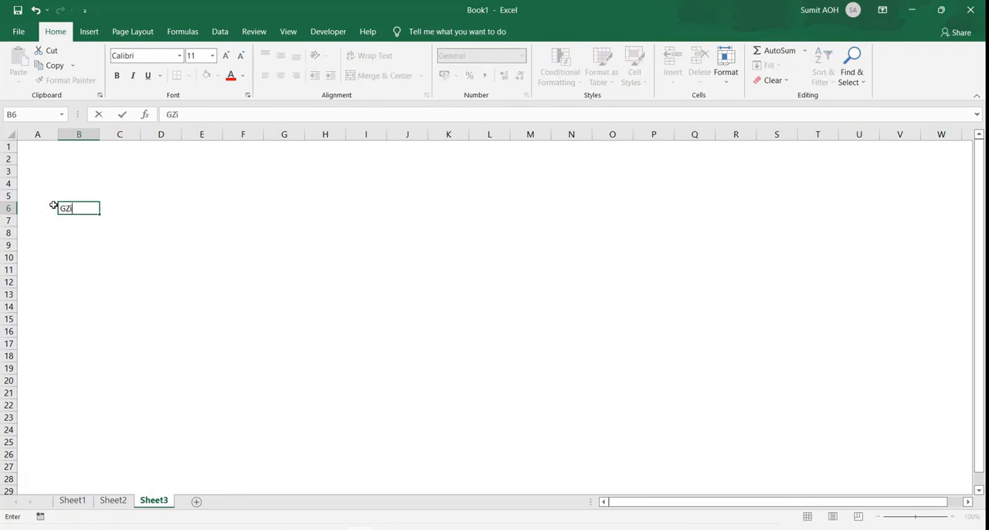
{"action": "key", "text": "Backspace"}
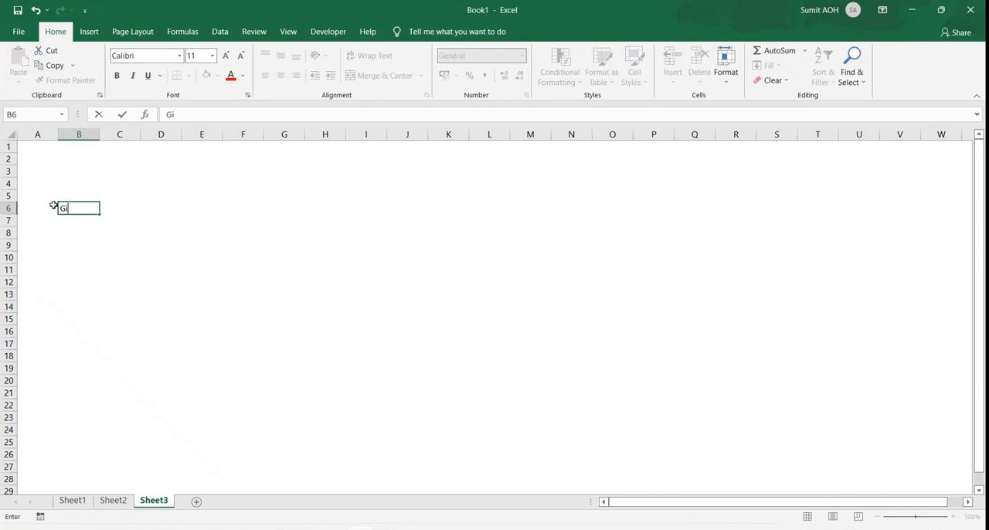
{"action": "type", "text": "ve me"}
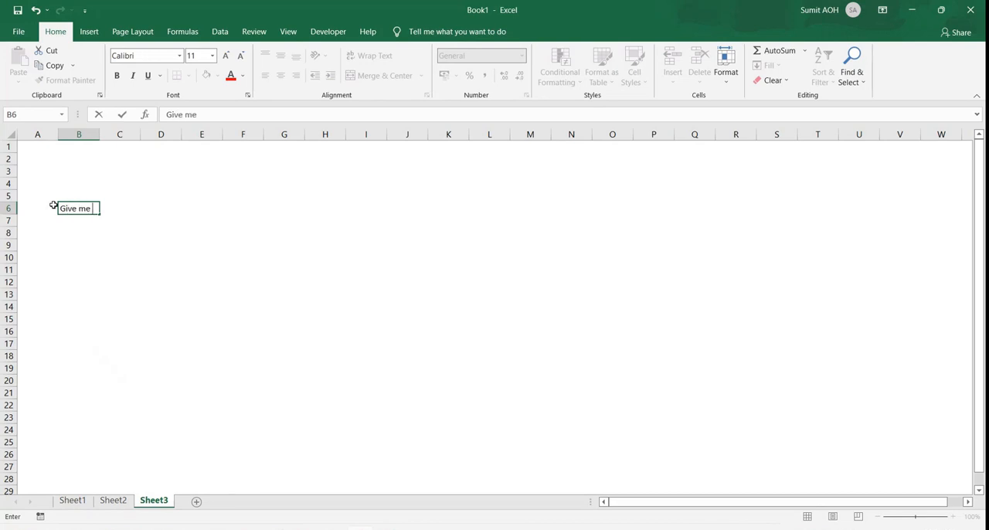
{"action": "type", "text": "the dea"}
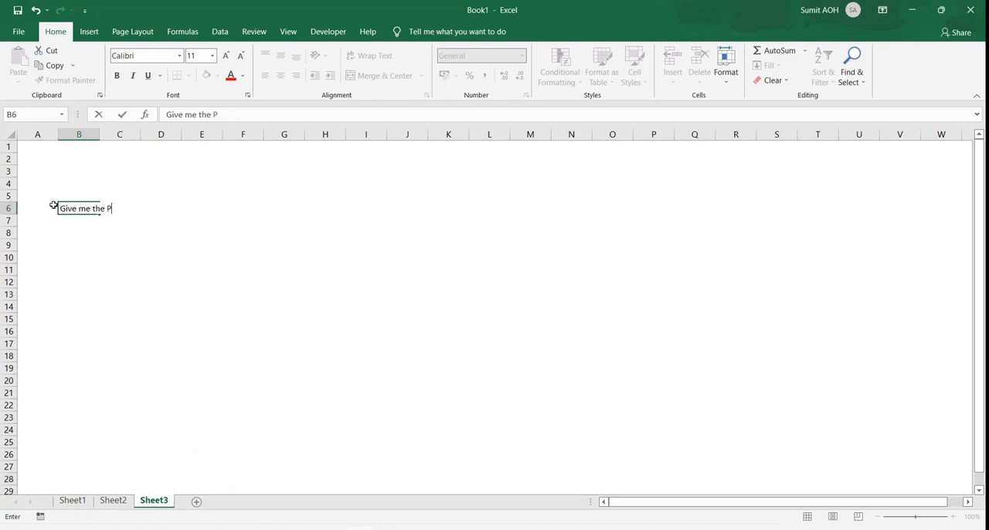
{"action": "type", "text": "O wise An"}
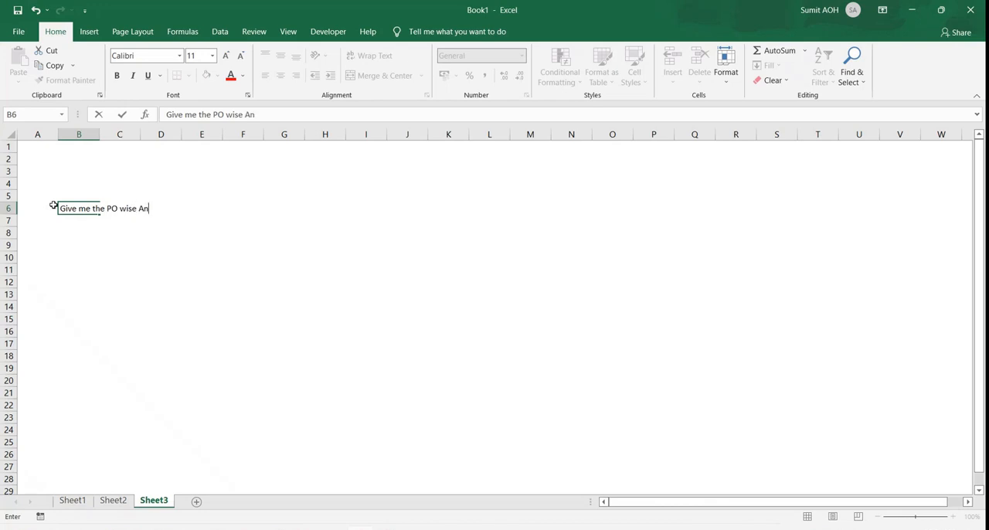
{"action": "type", "text": "alytical"}
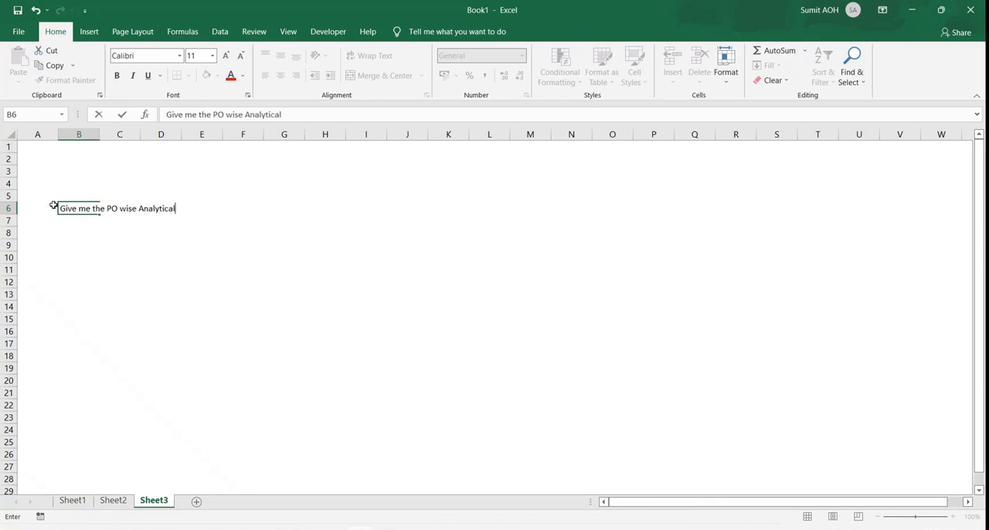
{"action": "type", "text": "report"}
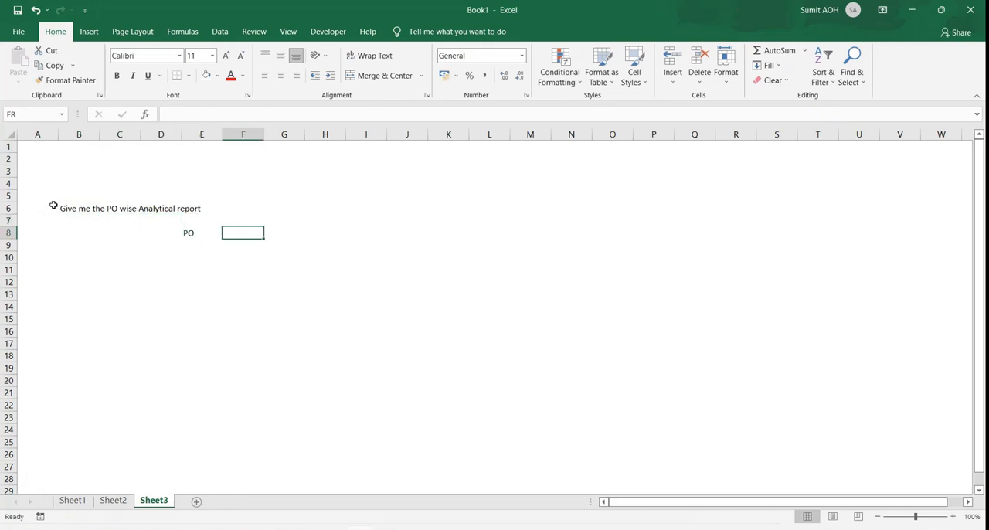
- List the measures total price, max price, min price, total line count and average price in F8:F12
{"action": "type", "text": "t"}
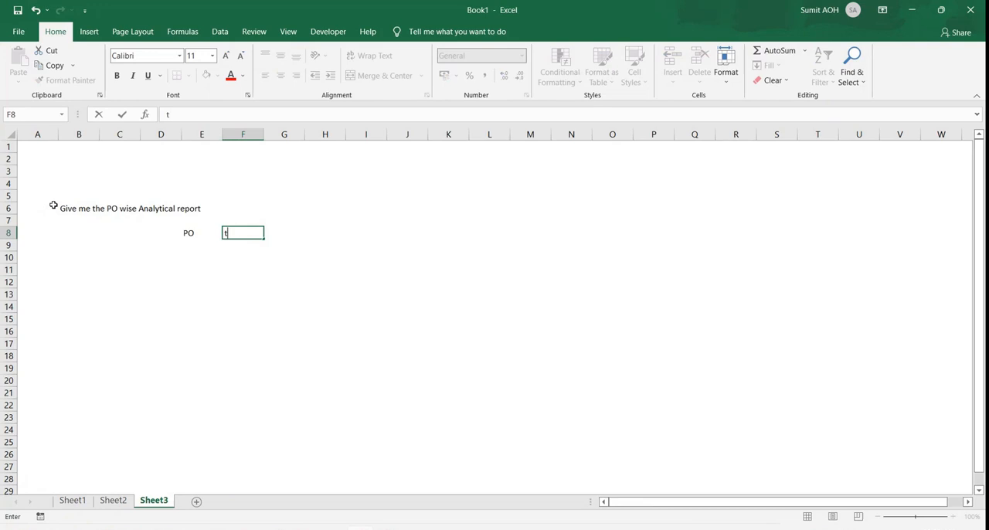
{"action": "type", "text": "otal price"}
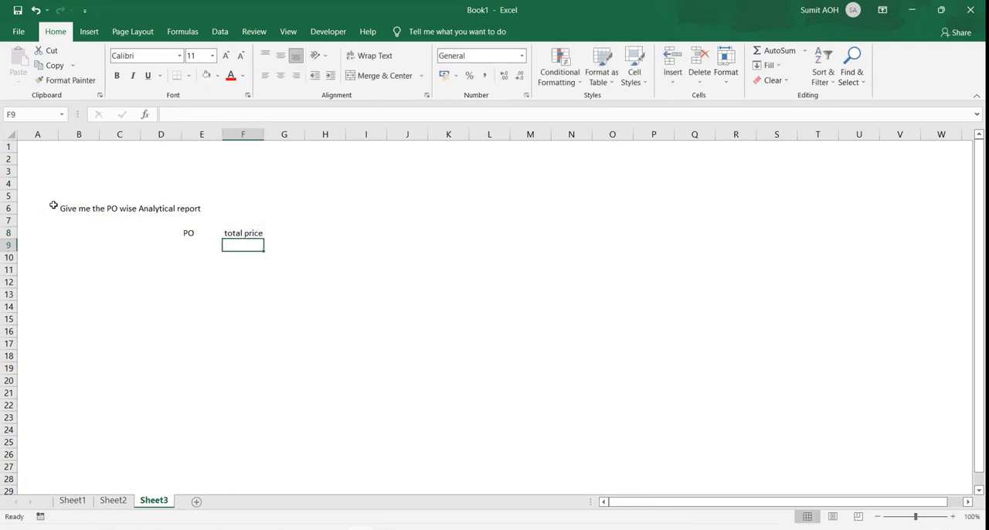
{"action": "type", "text": "nax"}
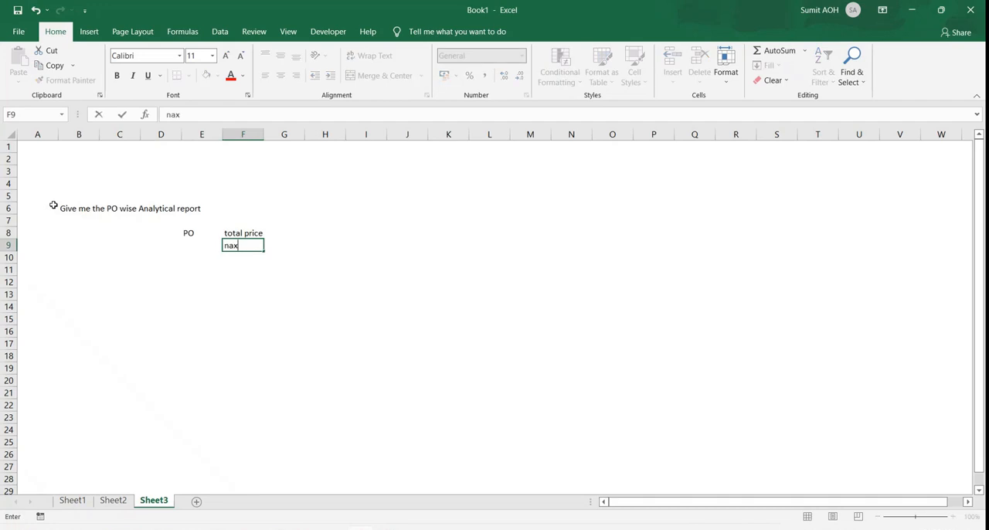
{"action": "type", "text": "max price"}
{"action": "left_click", "coordinate": [242, 256]}
{"action": "type", "text": "min price"}
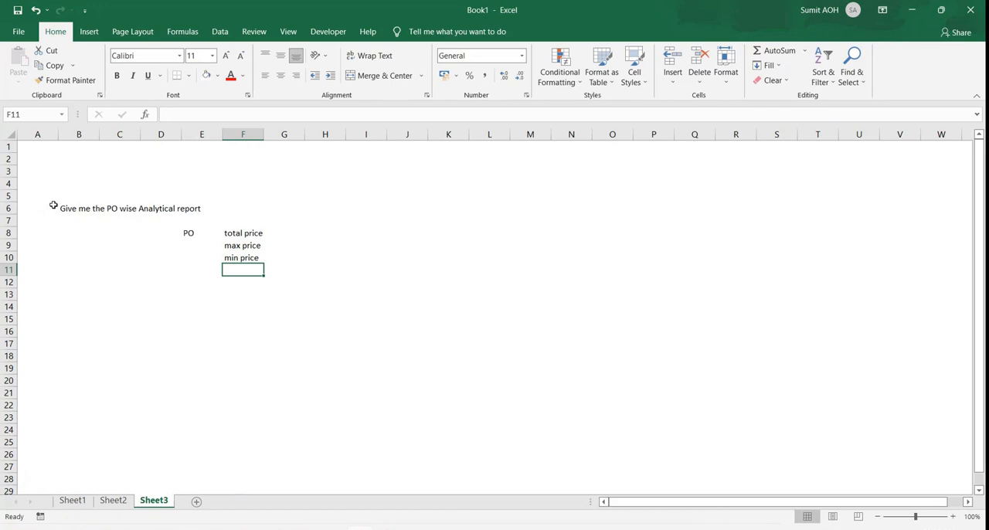
{"action": "type", "text": "total price"}
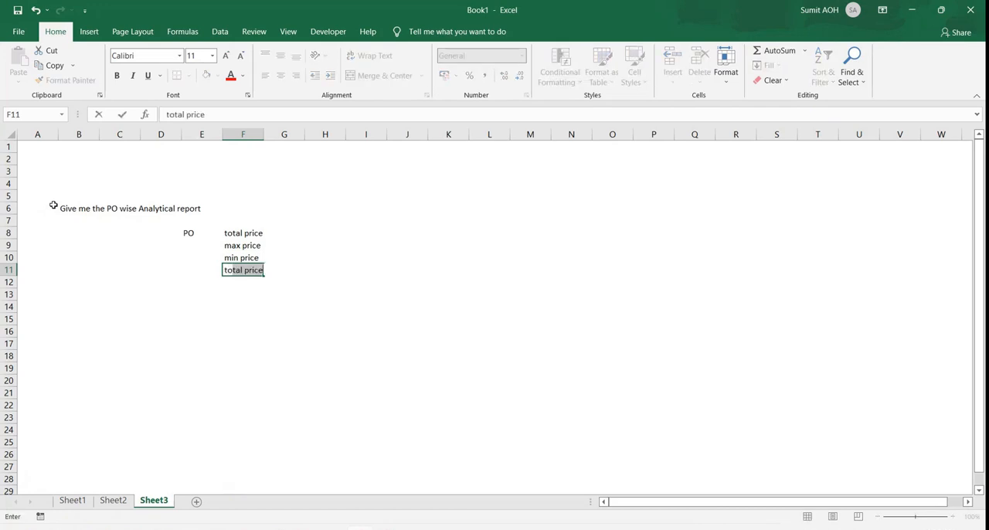
{"action": "type", "text": "total line count"}
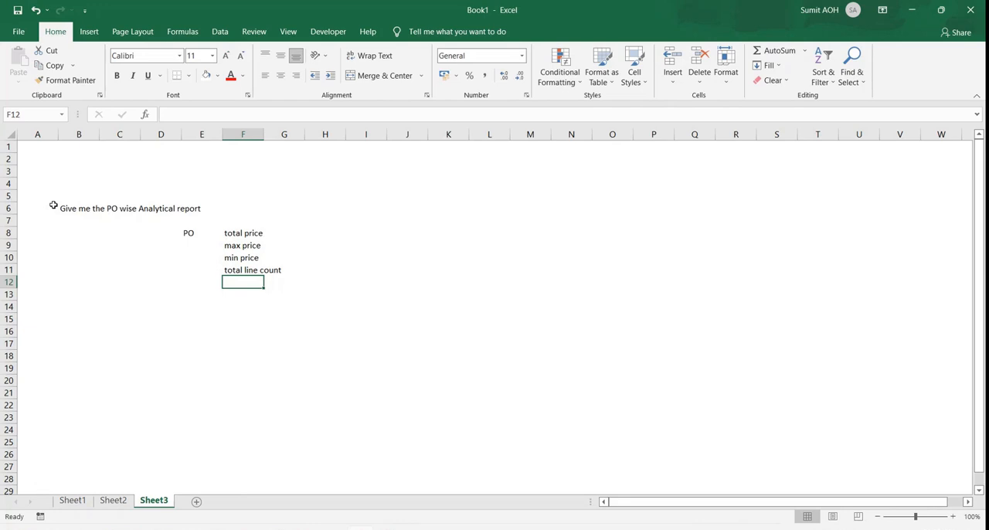
{"action": "type", "text": "average pric"}
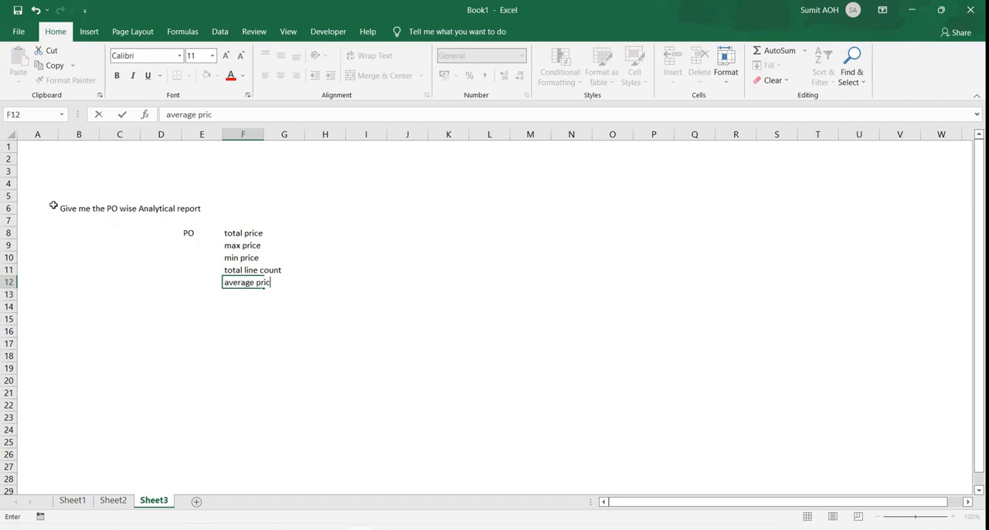
{"action": "key", "text": "Enter"}
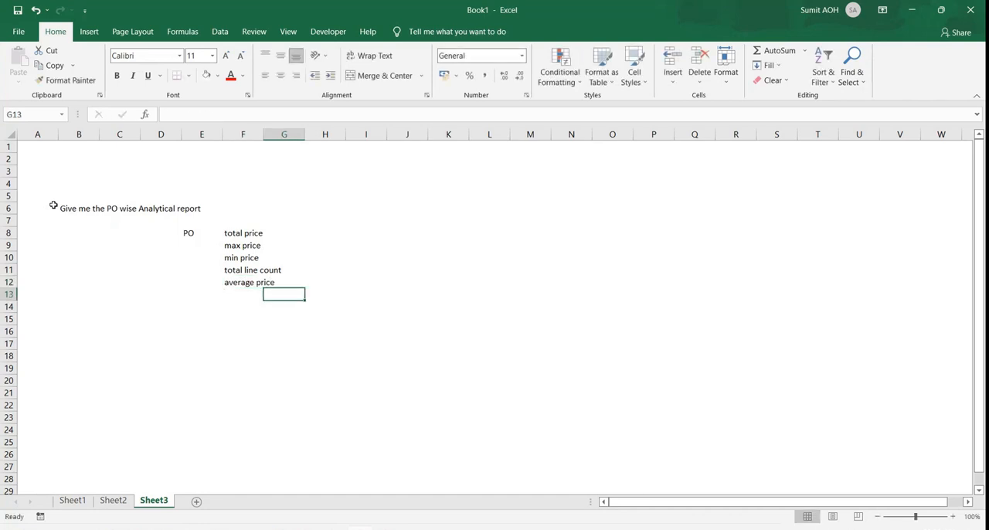
- Select the PO and measures block D8:H12
{"action": "left_click", "coordinate": [201, 306]}
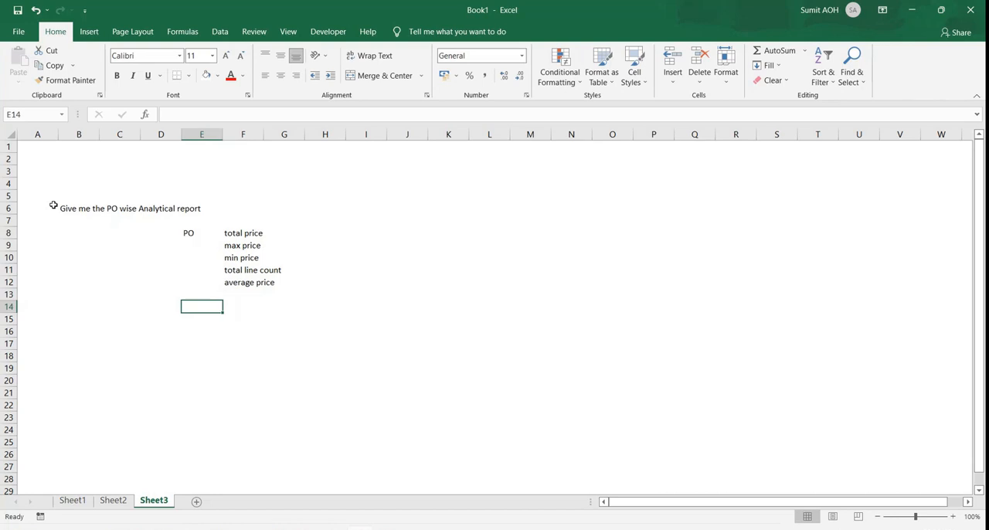
{"action": "left_click", "coordinate": [161, 231]}
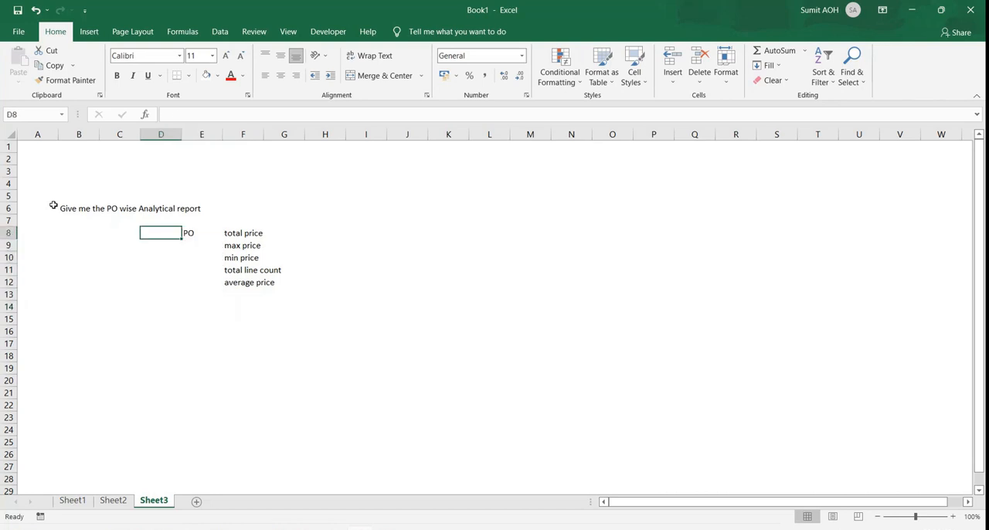
{"action": "left_click_drag", "start_coordinate": [161, 232], "coordinate": [324, 282]}
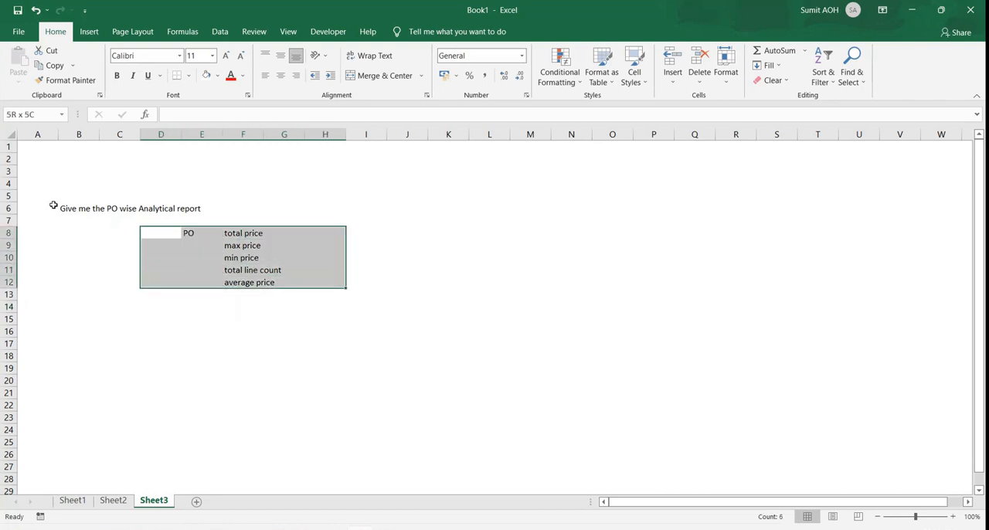
{"action": "left_click", "coordinate": [161, 232]}
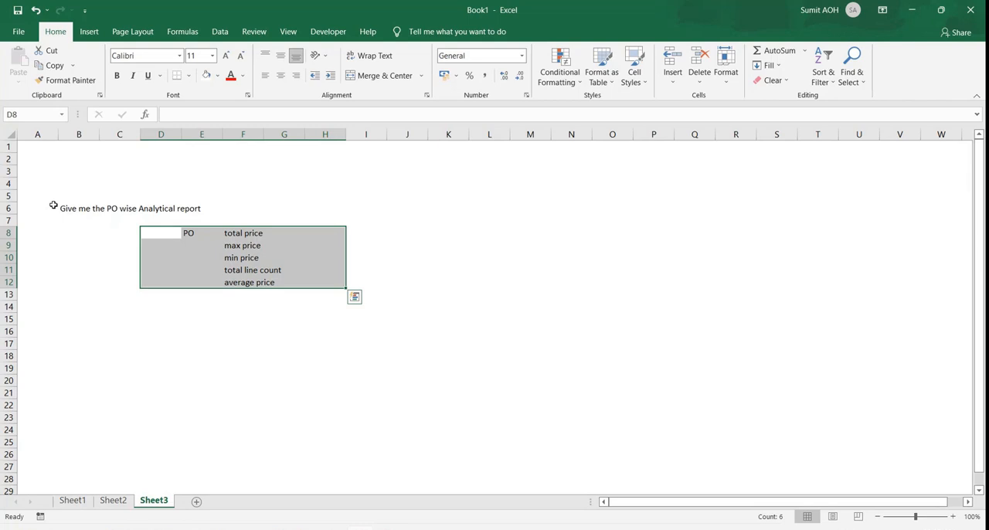
- Switch to Eclipse and start a new Data Definition
{"action": "key", "text": "alt+tab"}
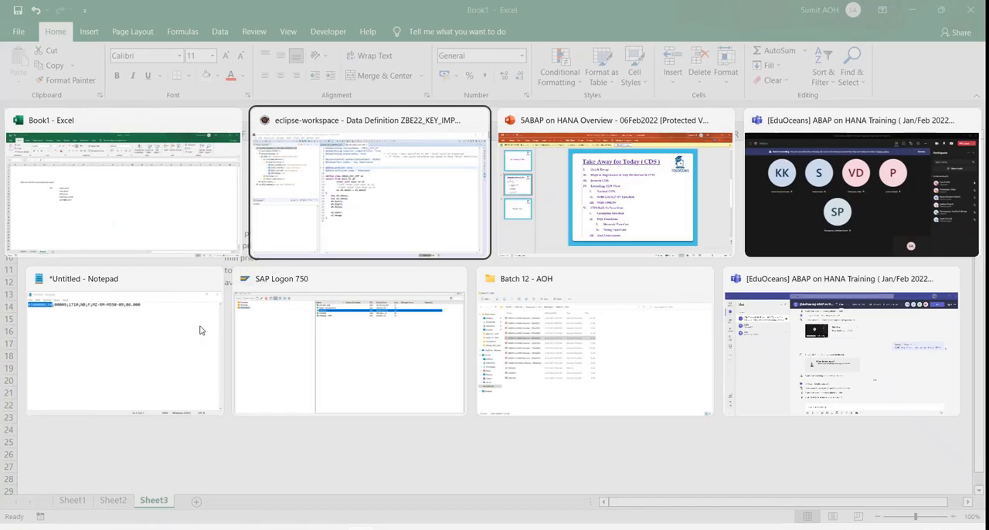
{"action": "left_click", "coordinate": [368, 185]}
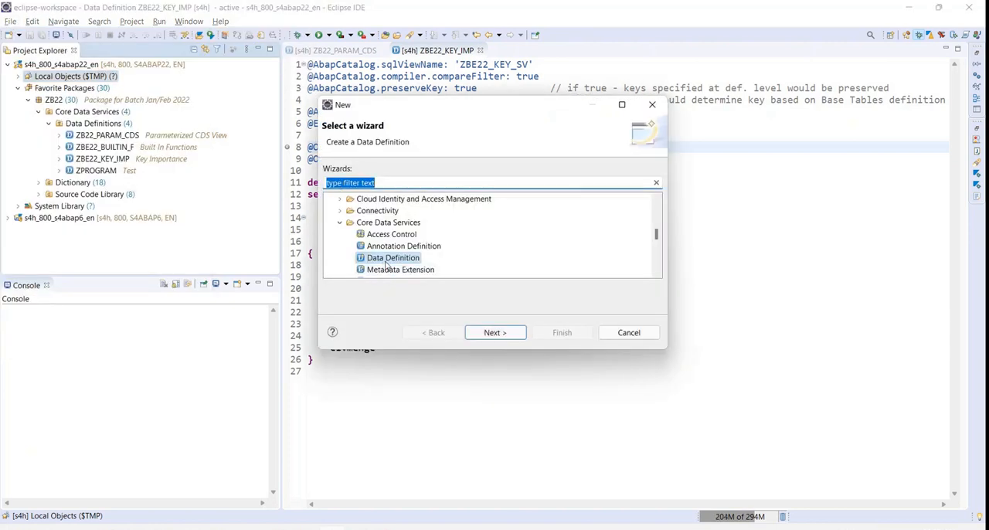
{"action": "left_click", "coordinate": [494, 332]}
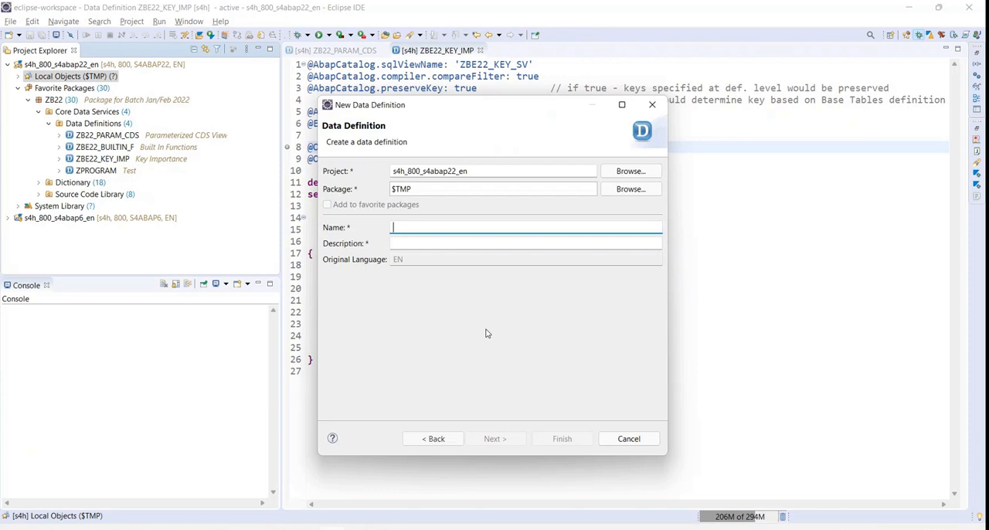
- Enter package ZB22, name ZB22_C_GFUN, description Grouping Functions and proceed to templates
{"action": "type", "text": "ZB"}
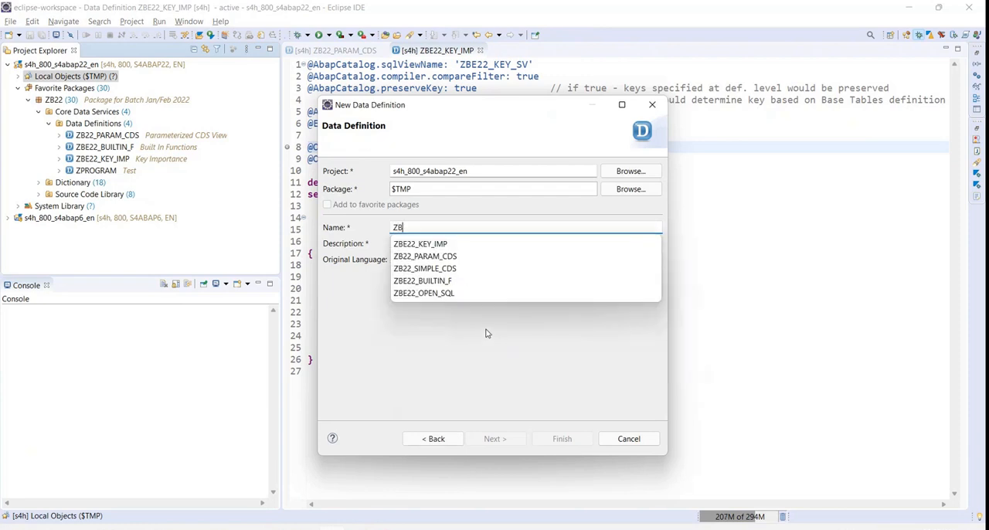
{"action": "type", "text": "22_"}
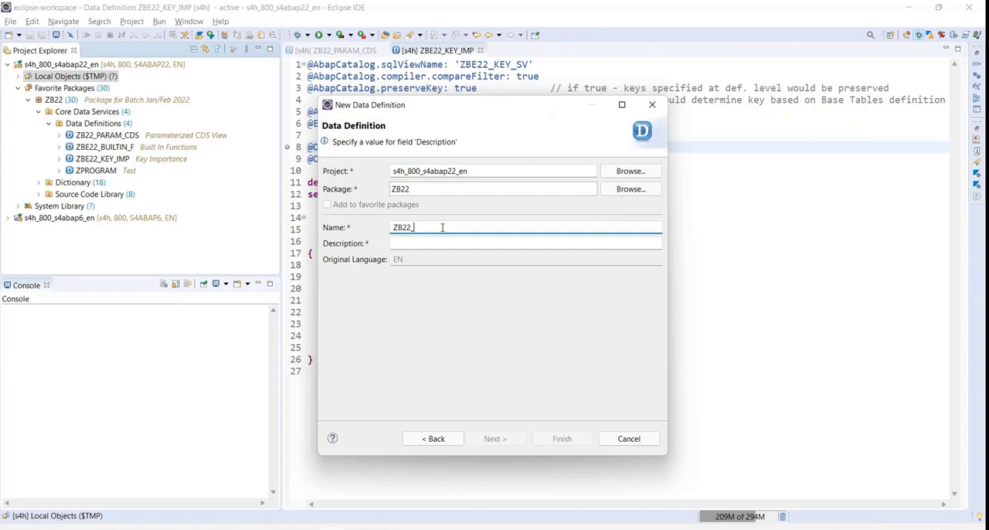
{"action": "type", "text": "C_"}
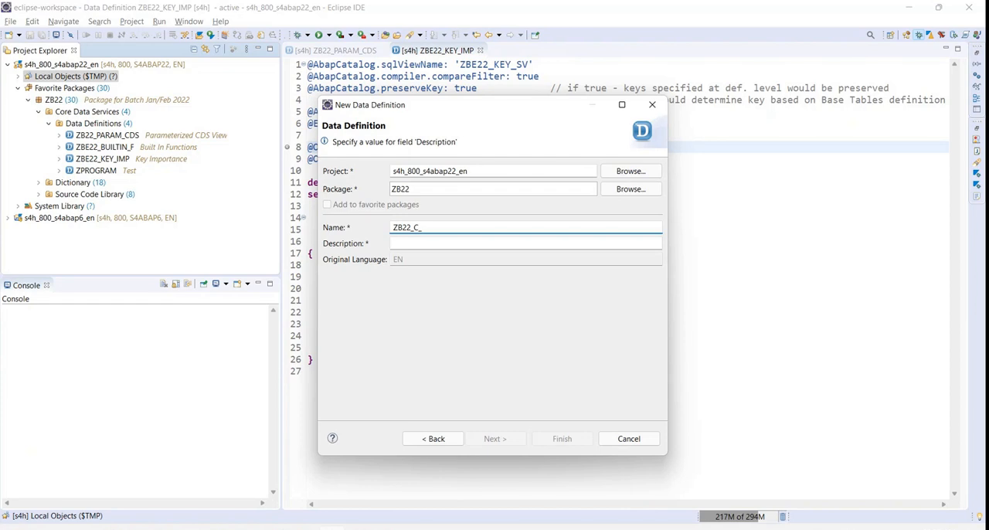
{"action": "type", "text": "GH"}
{"action": "left_click", "coordinate": [525, 244]}
{"action": "type", "text": "Grou"}
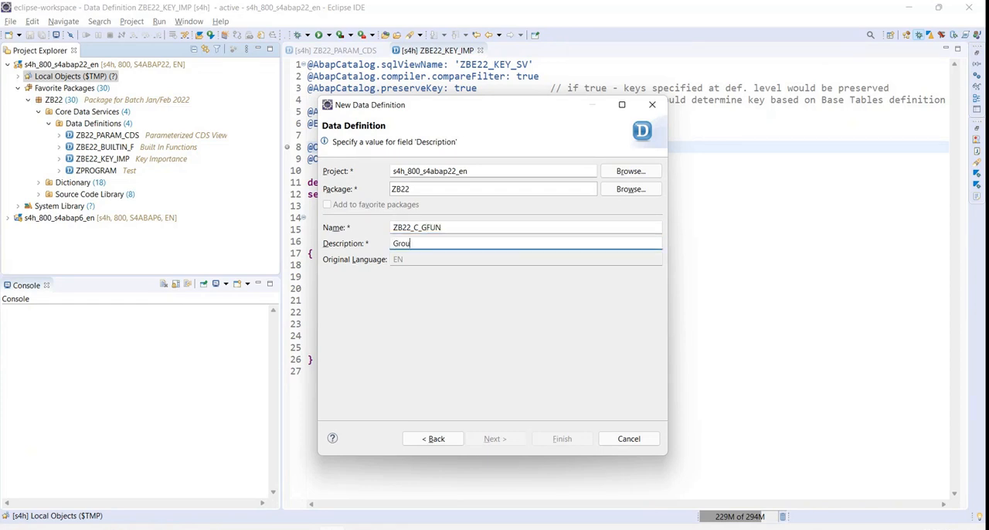
{"action": "type", "text": "ping Functions"}
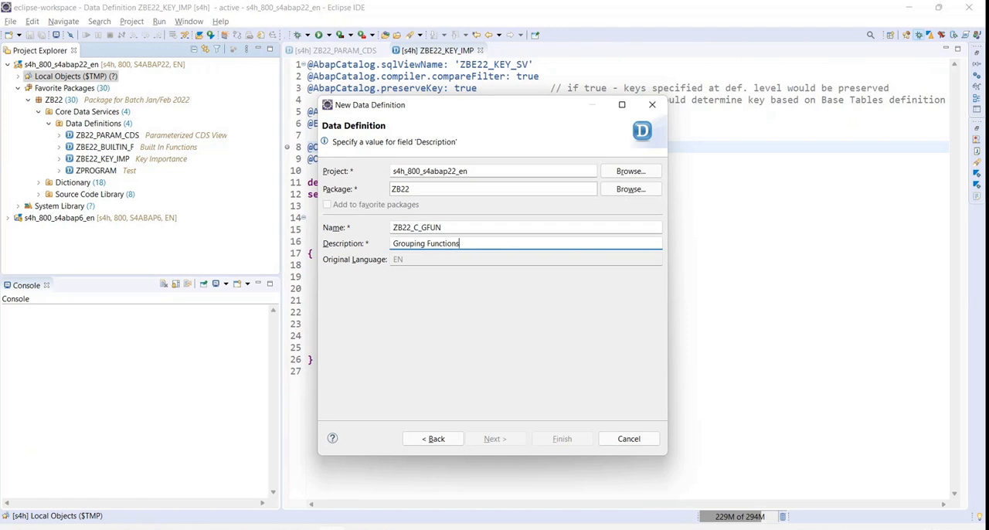
{"action": "left_click", "coordinate": [494, 439]}
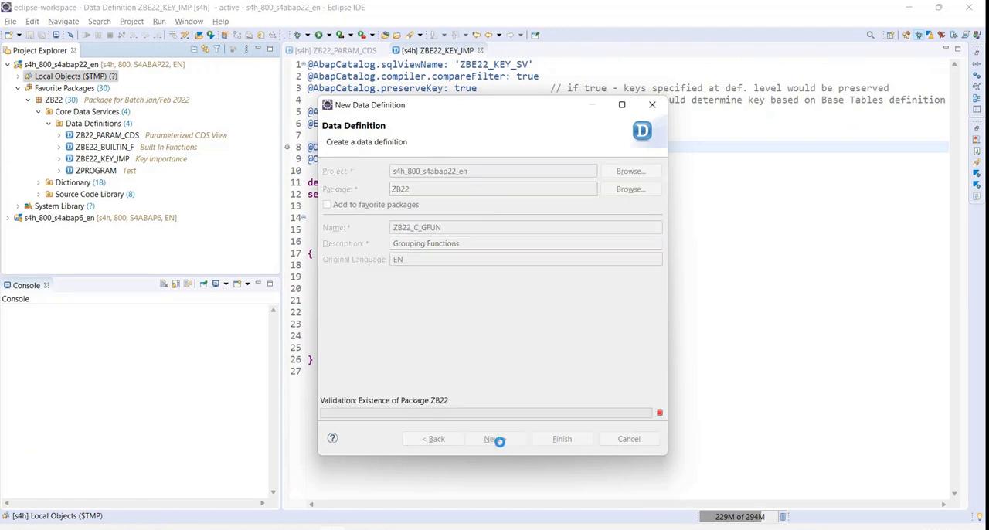
{"action": "left_click", "coordinate": [493, 439]}
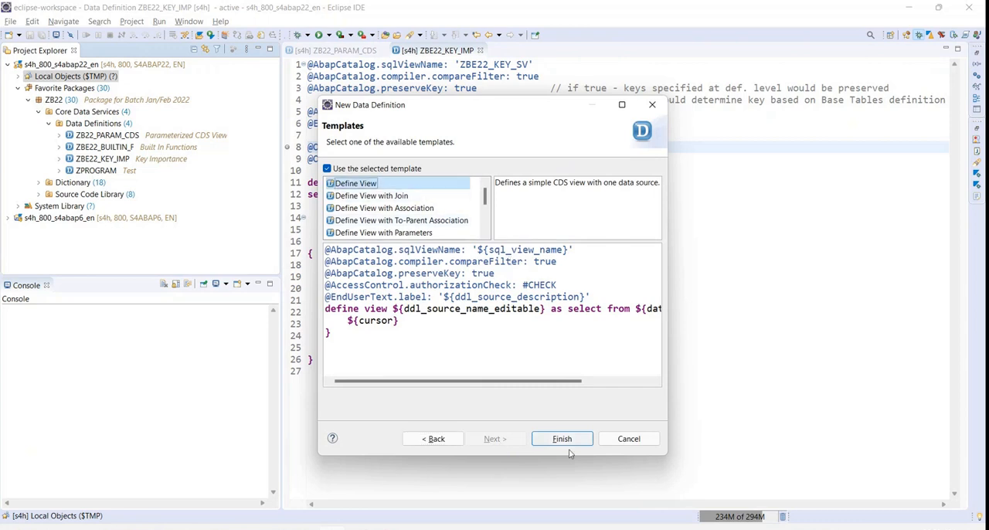
- Finish the wizard with the default template and add a blank line before the view definition
{"action": "left_click", "coordinate": [563, 439]}
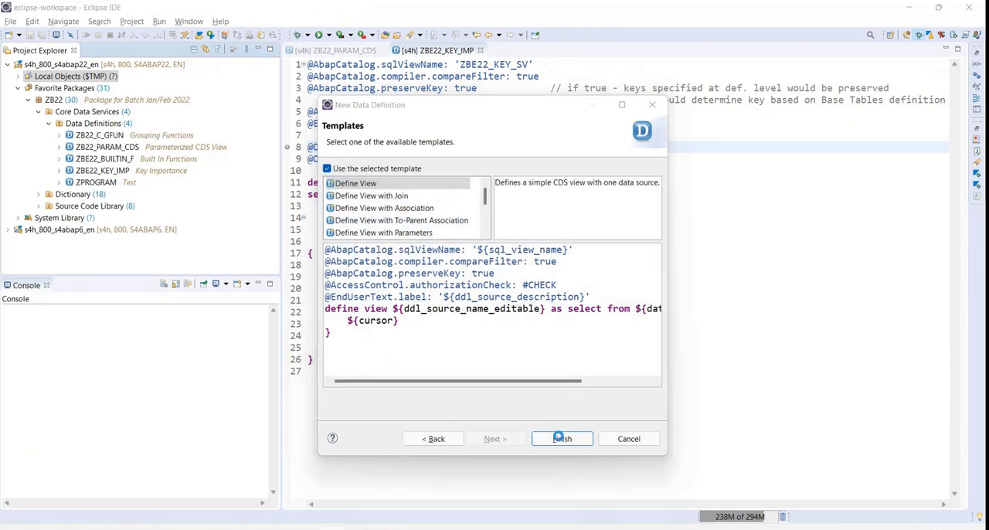
{"action": "left_click", "coordinate": [563, 439]}
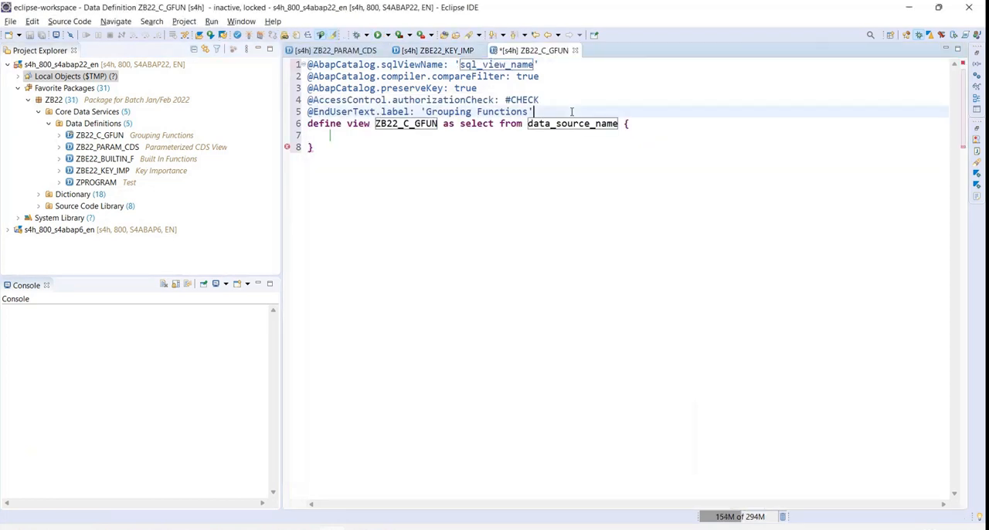
{"action": "key", "text": "Return"}
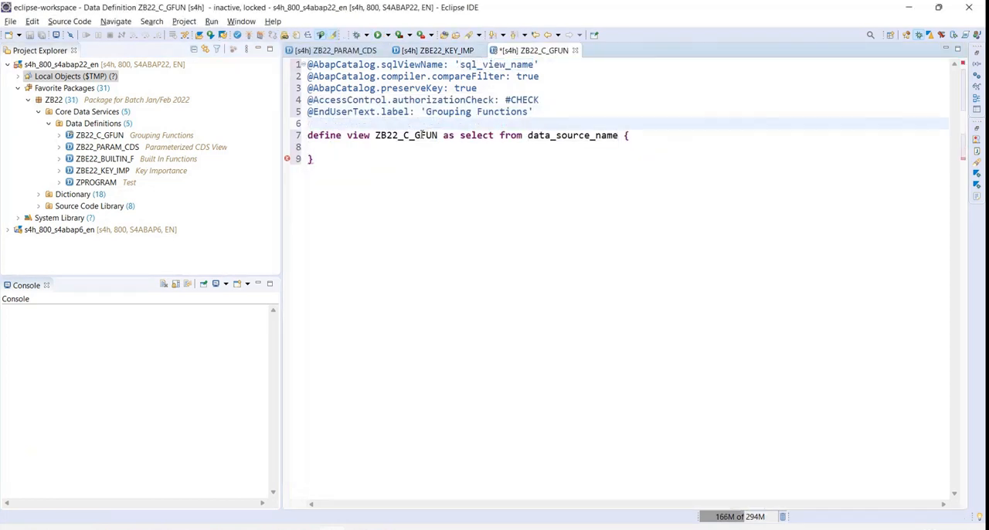
- Replace the sql_view_name placeholder with the SQL view name ZB22_S_GFUN
{"action": "double_click", "coordinate": [405, 136]}
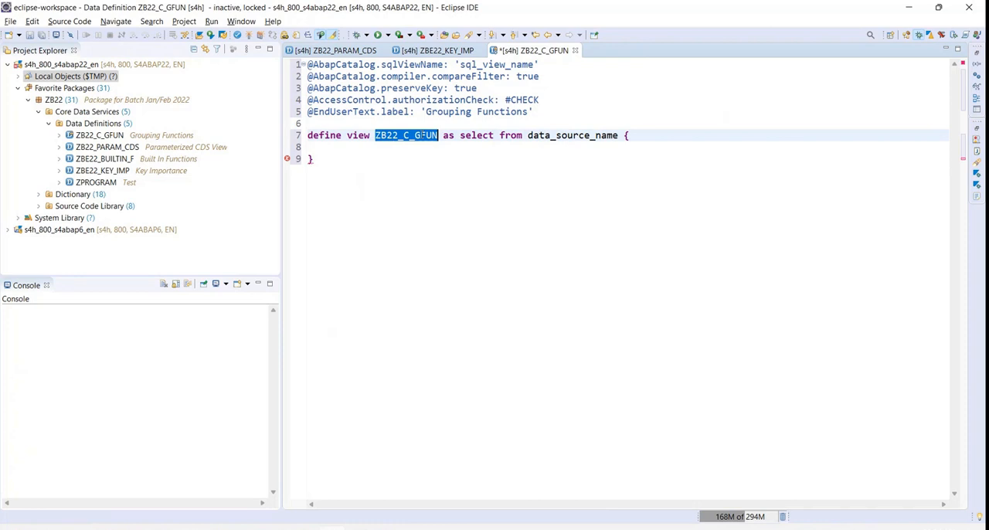
{"action": "double_click", "coordinate": [498, 65]}
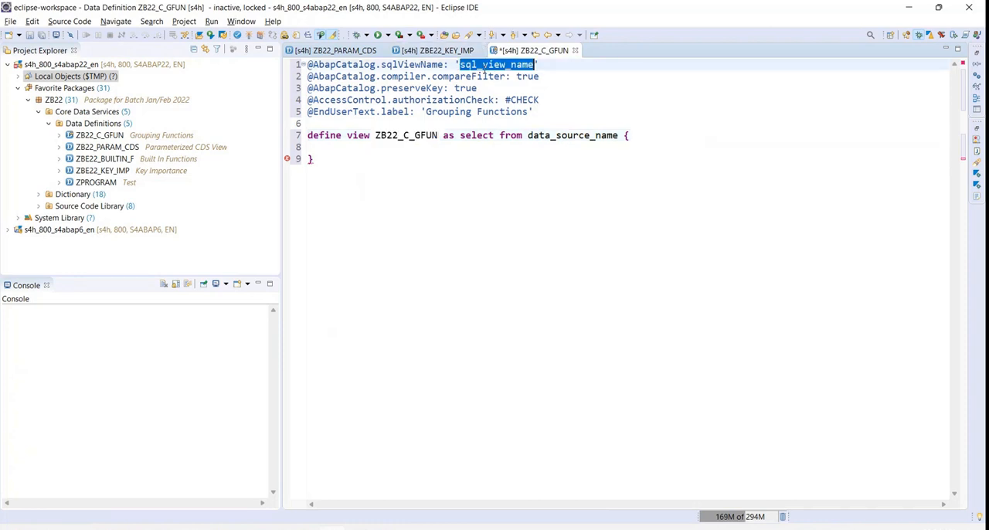
{"action": "type", "text": "ZB22_C_GFUN"}
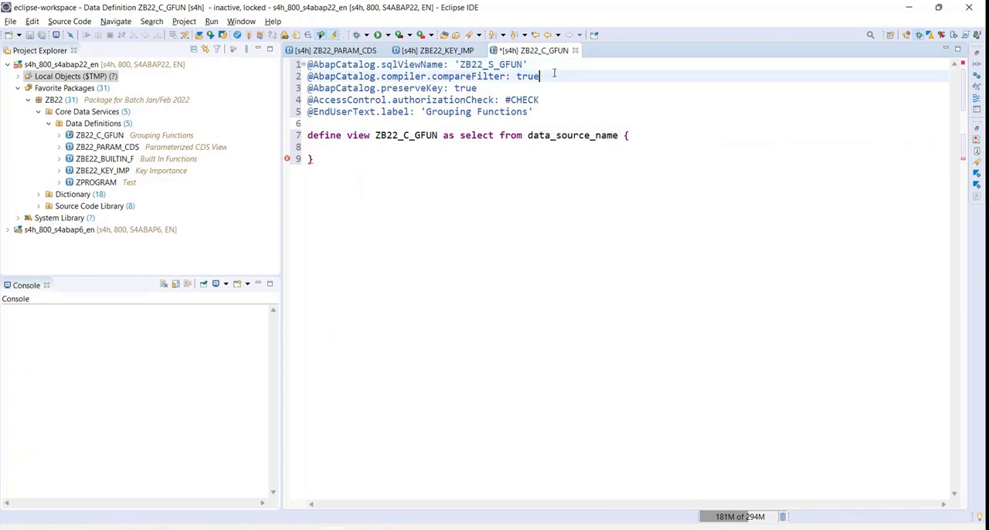
{"action": "left_click", "coordinate": [626, 136]}
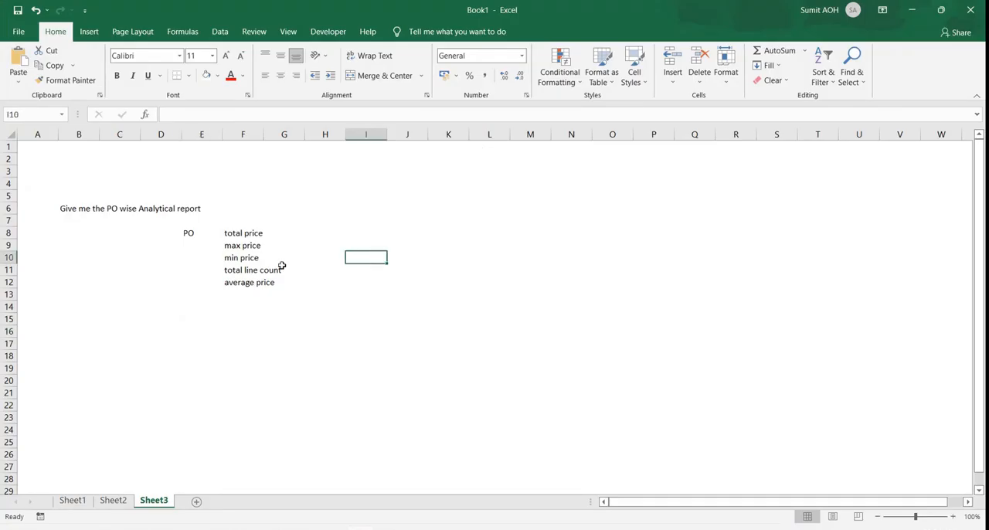
- Review the total price, max, min, line count and average price requirements in Excel, then return to Eclipse
{"action": "left_click", "coordinate": [285, 269]}
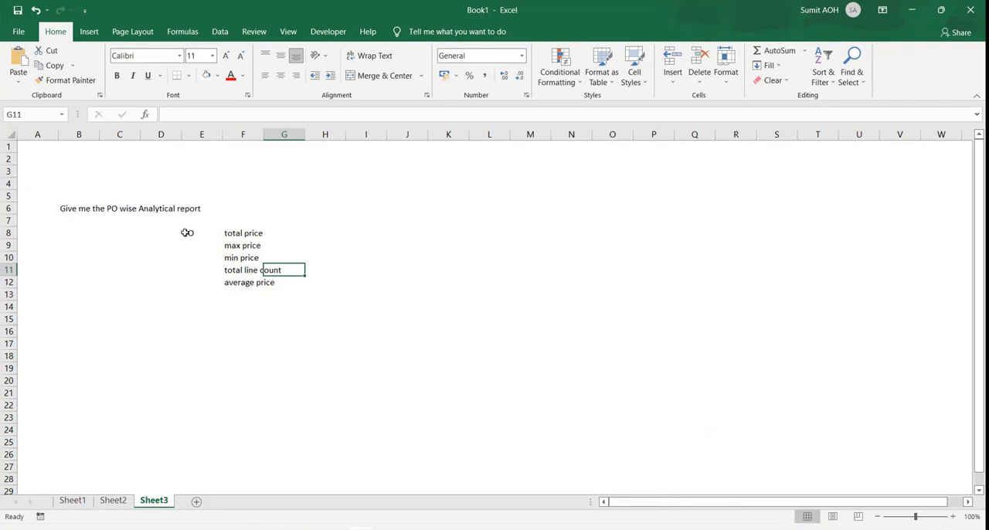
{"action": "left_click", "coordinate": [285, 232]}
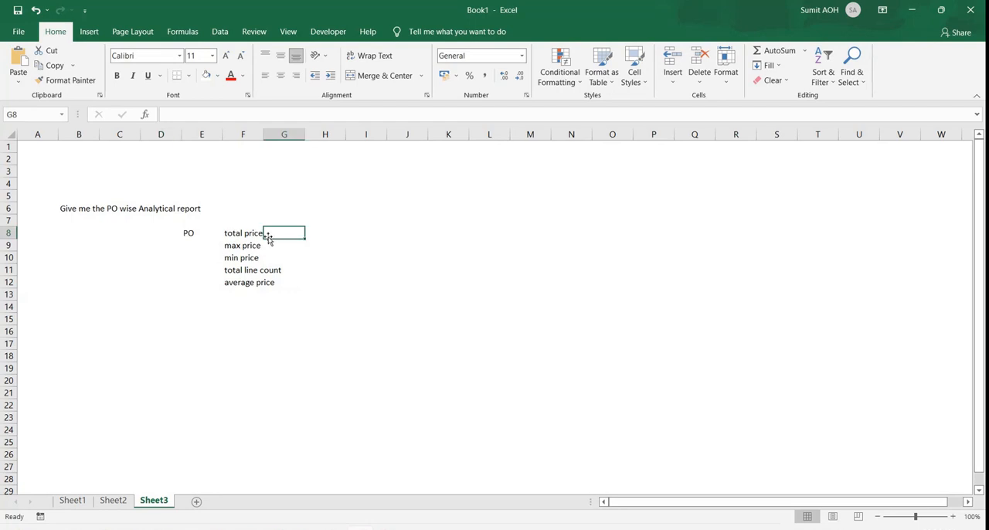
{"action": "left_click_drag", "start_coordinate": [241, 246], "coordinate": [241, 257]}
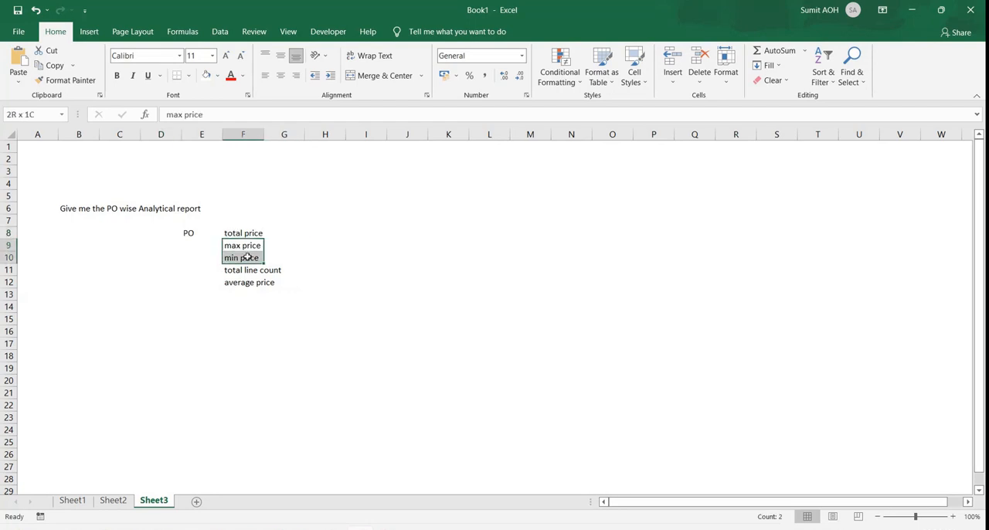
{"action": "left_click", "coordinate": [364, 256]}
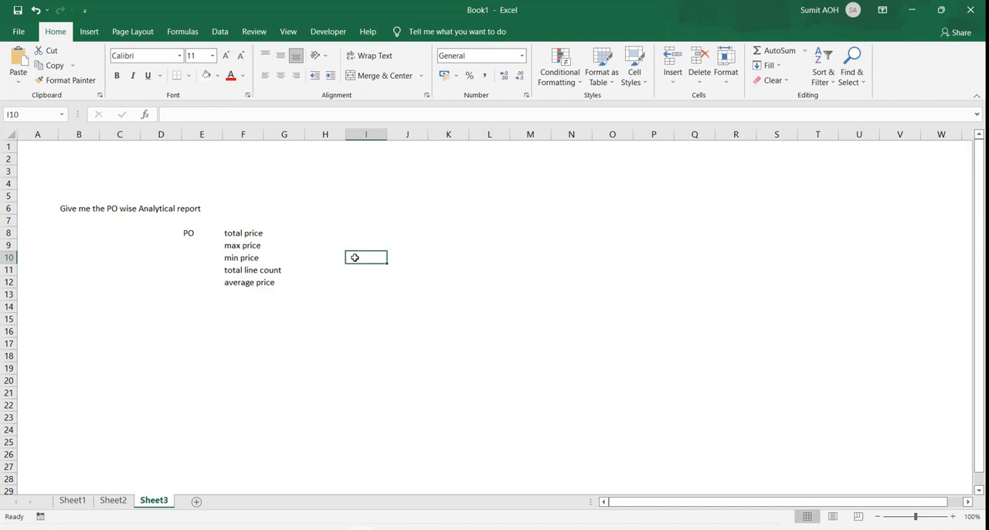
{"action": "left_click", "coordinate": [243, 269]}
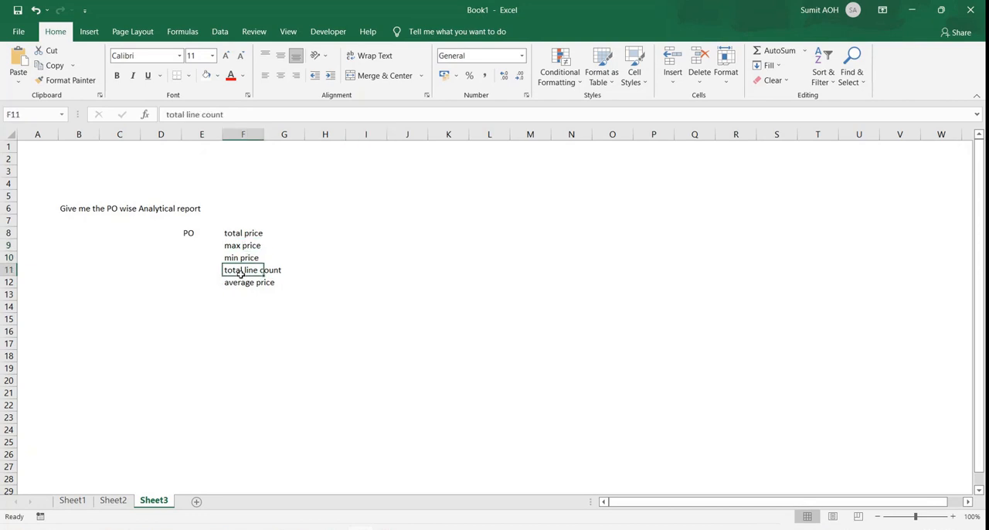
{"action": "left_click", "coordinate": [244, 281]}
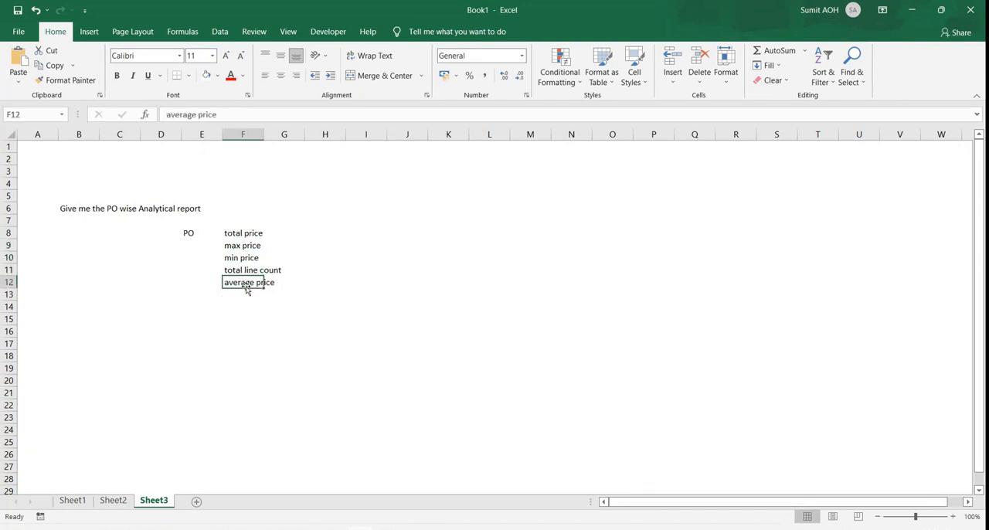
{"action": "left_click", "coordinate": [325, 282]}
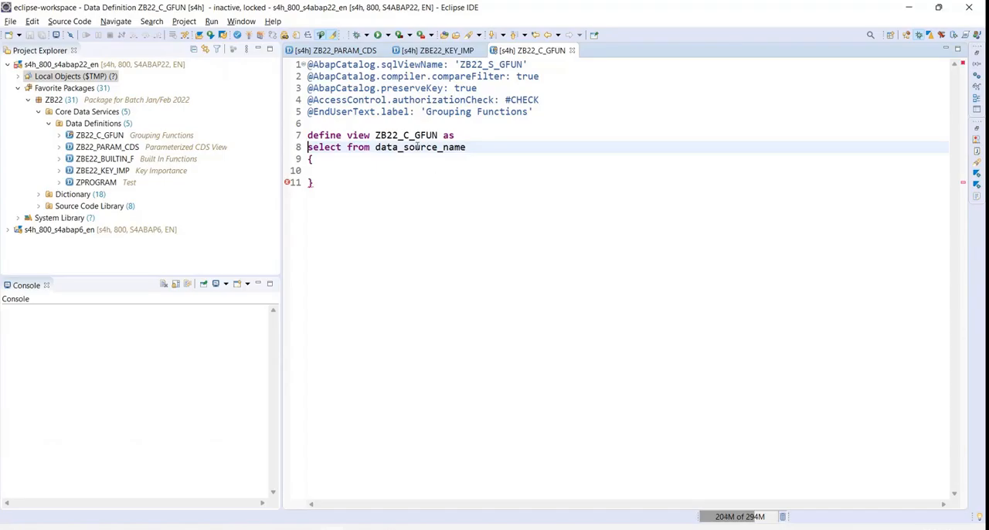
- Select from ekpo with key ebeln and start a max( aggregate on a new line
{"action": "double_click", "coordinate": [420, 146]}
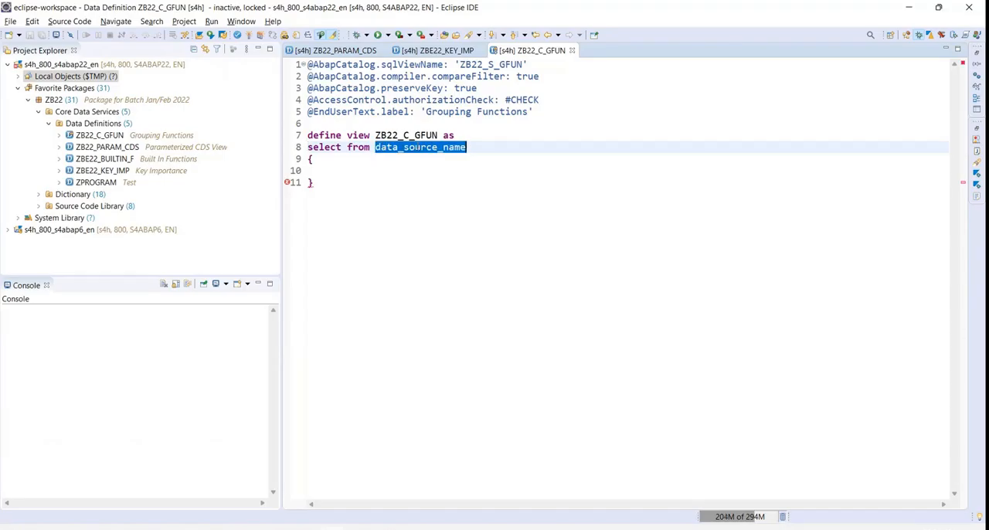
{"action": "type", "text": "ekpo"}
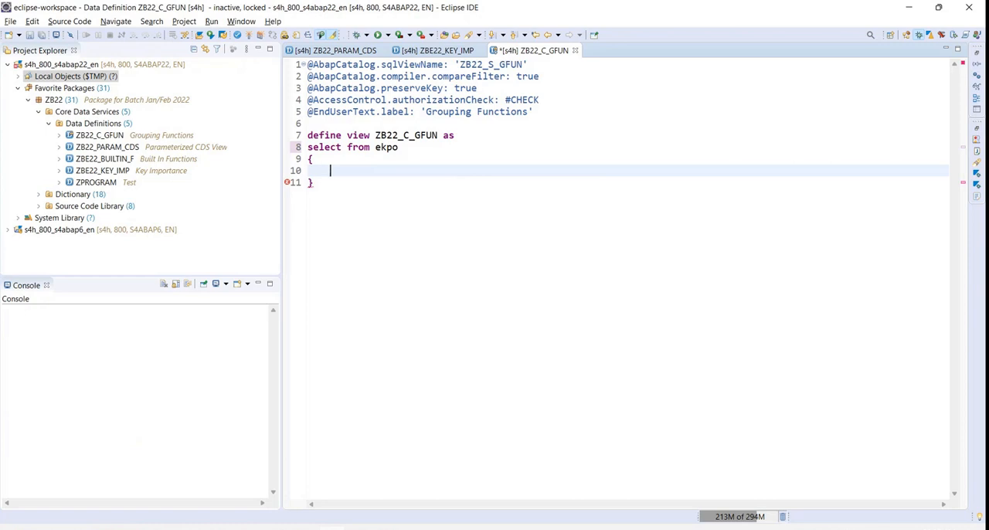
{"action": "type", "text": "ek"}
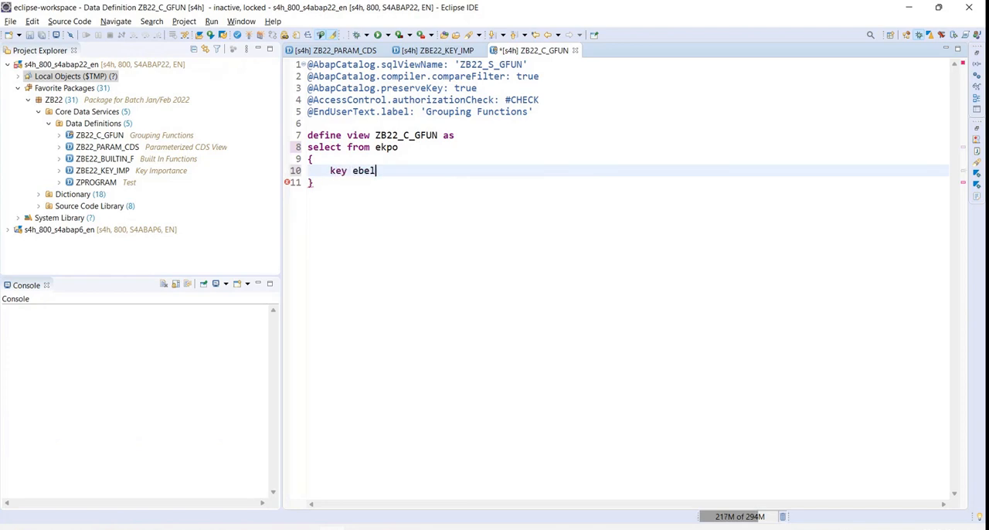
{"action": "type", "text": "n"}
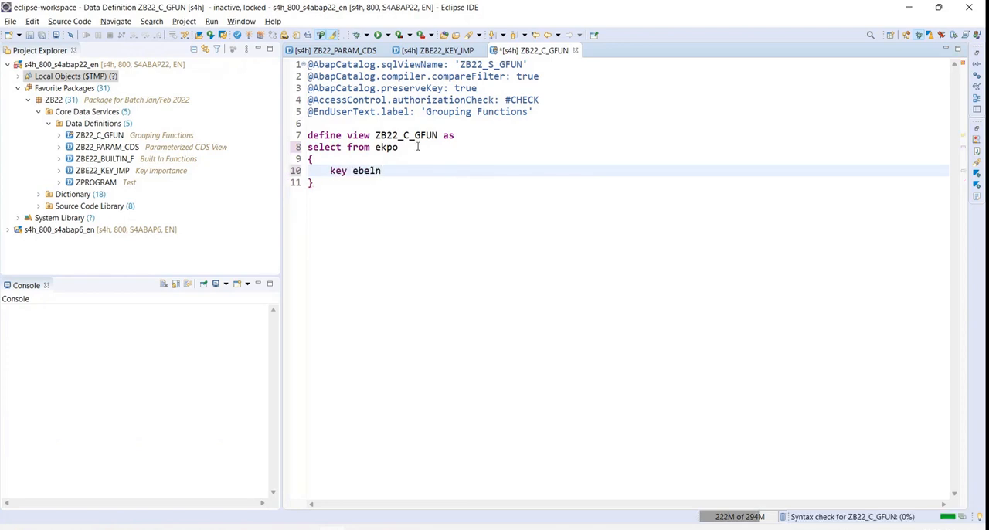
{"action": "type", "text": ","}
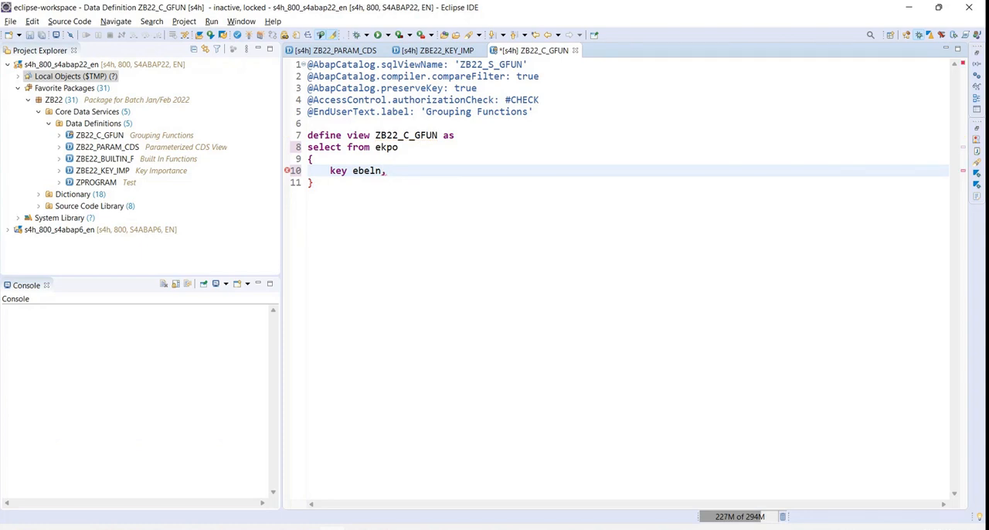
{"action": "key", "text": "Return"}
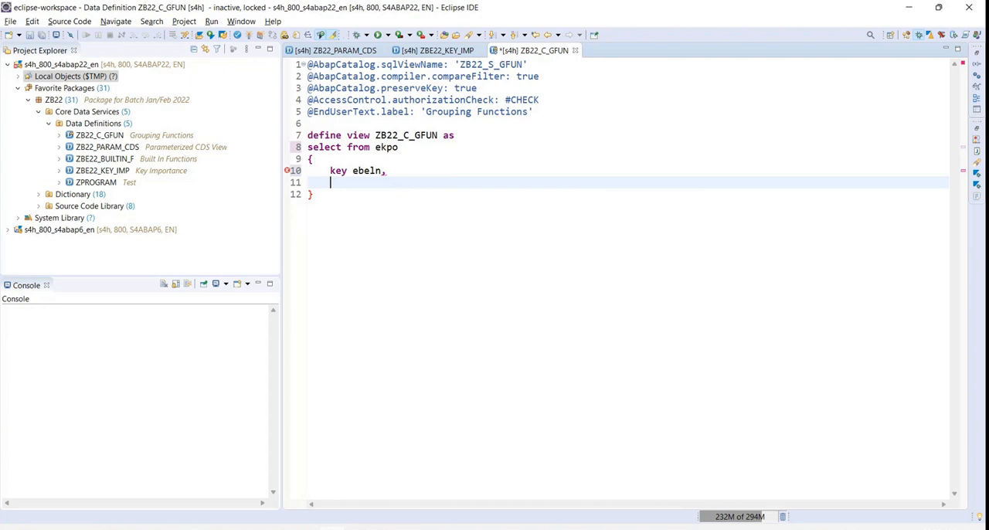
{"action": "type", "text": "max("}
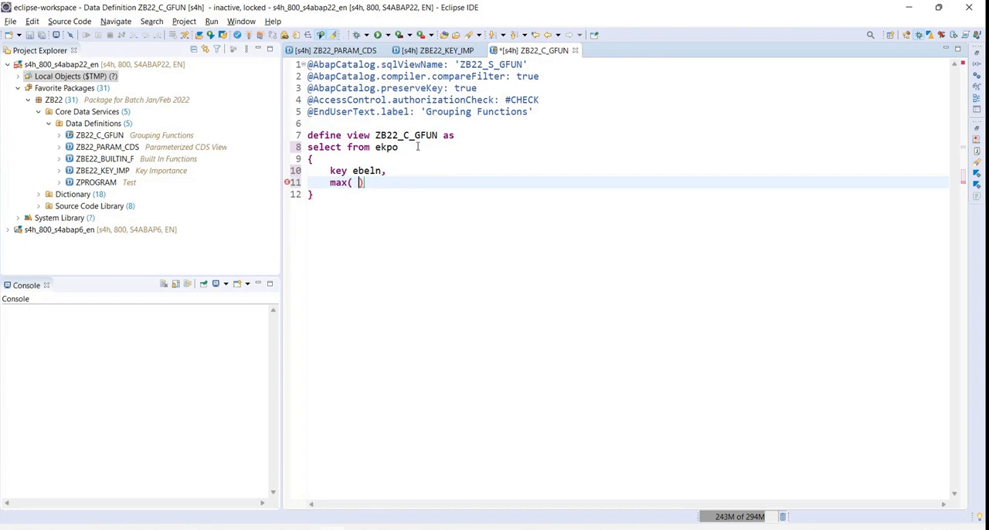
- Add max( netpr ) as max_netpr and min( netpr ) as min_netpr columns
{"action": "type", "text": "netpr"}
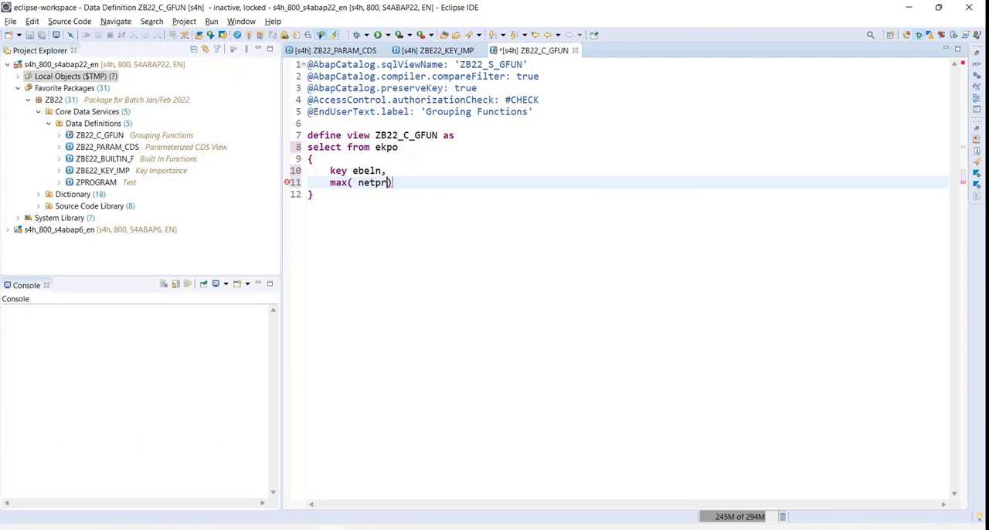
{"action": "type", "text": ")"}
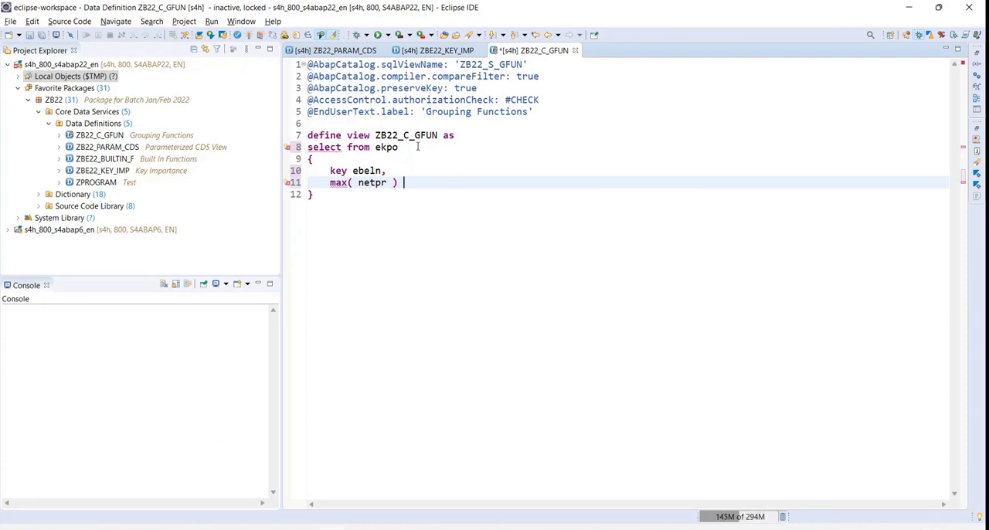
{"action": "type", "text": "as max-n"}
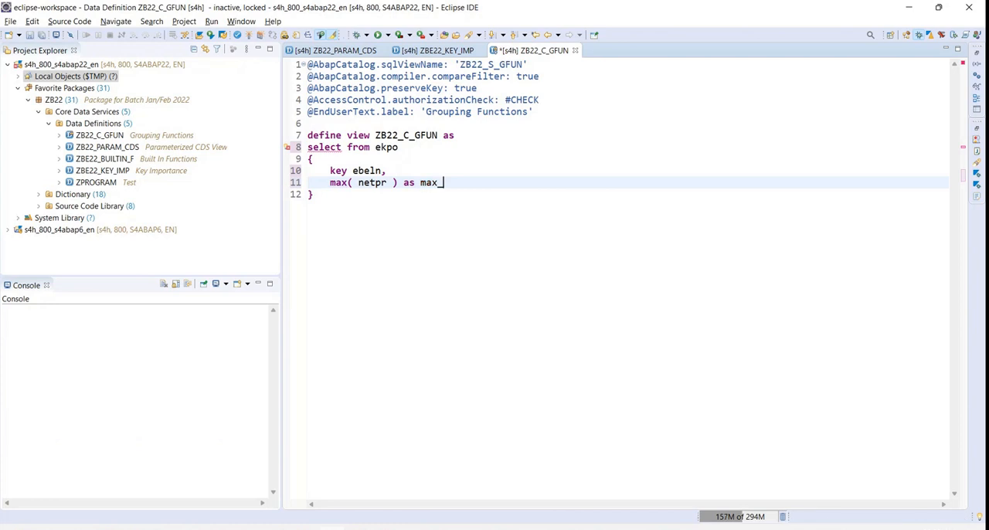
{"action": "type", "text": "netpr,"}
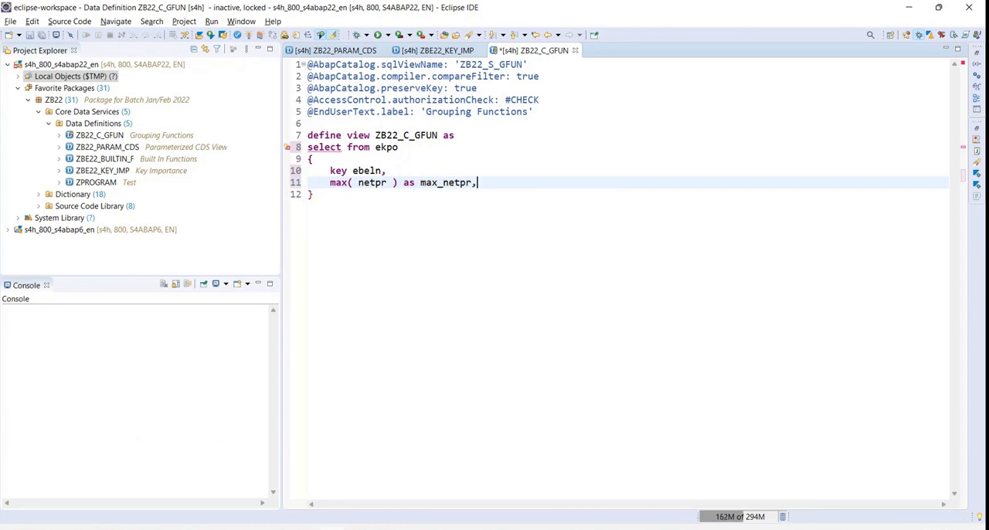
{"action": "key", "text": "Return"}
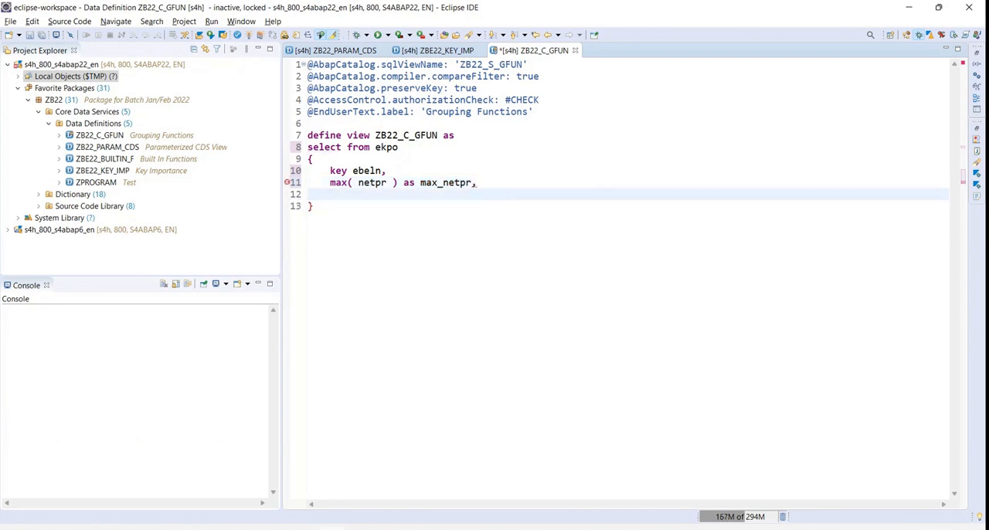
{"action": "type", "text": "min( )"}
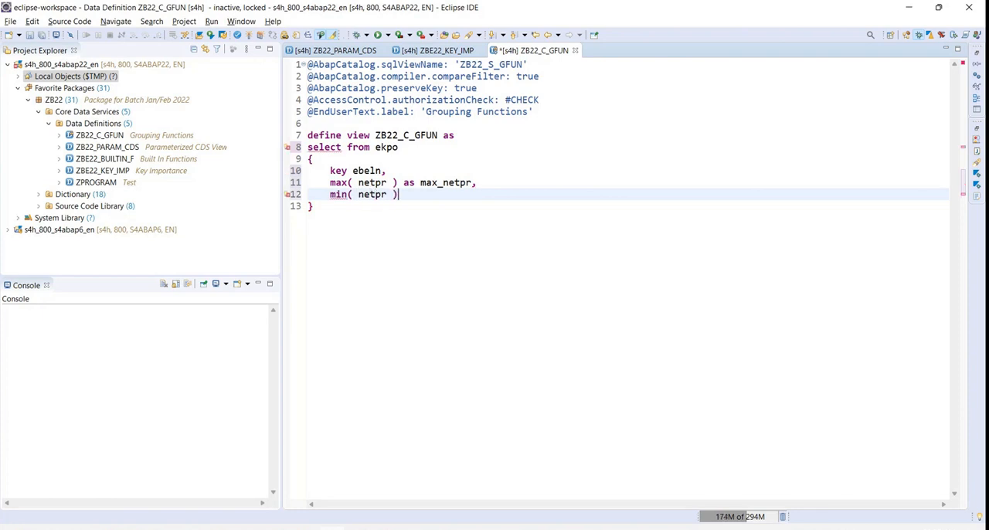
{"action": "type", "text": "as"}
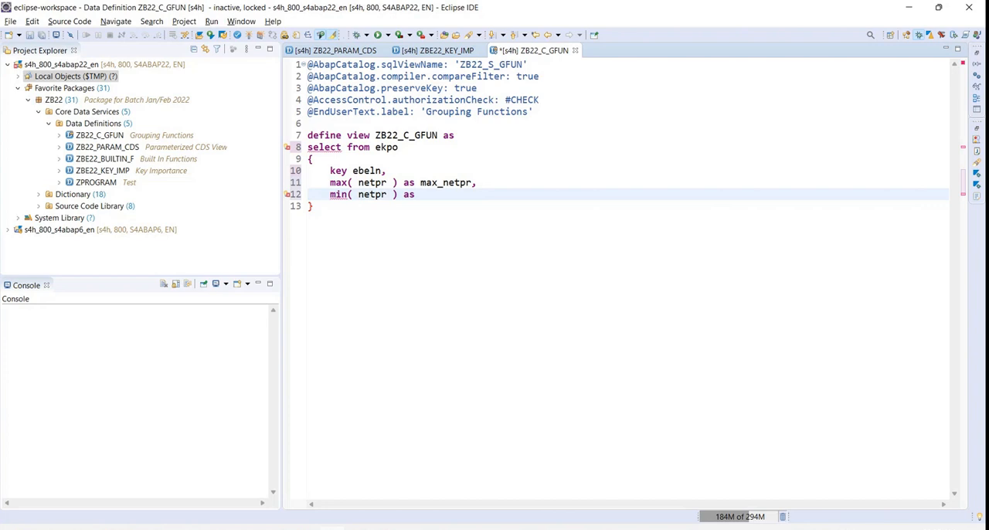
{"action": "type", "text": "min_netpr,"}
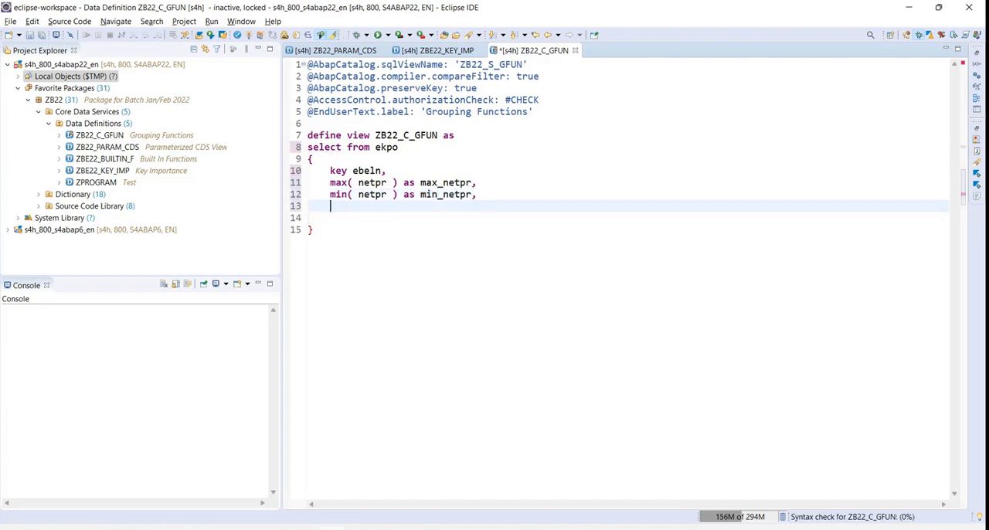
- Add avg( netpr ) as avg_netpr and sum( netpr ) columns, then begin a count( line
{"action": "type", "text": "avg( netpr )"}
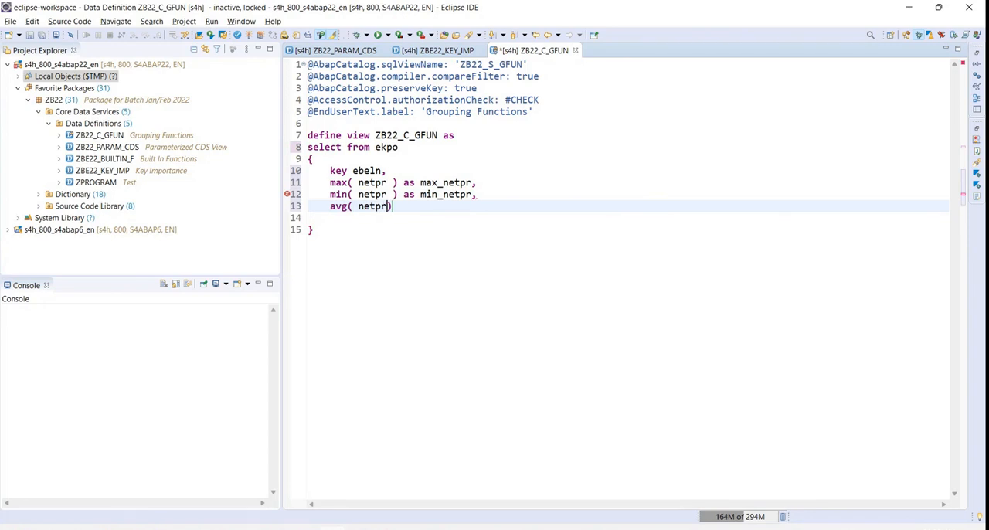
{"action": "type", "text": ") as avg"}
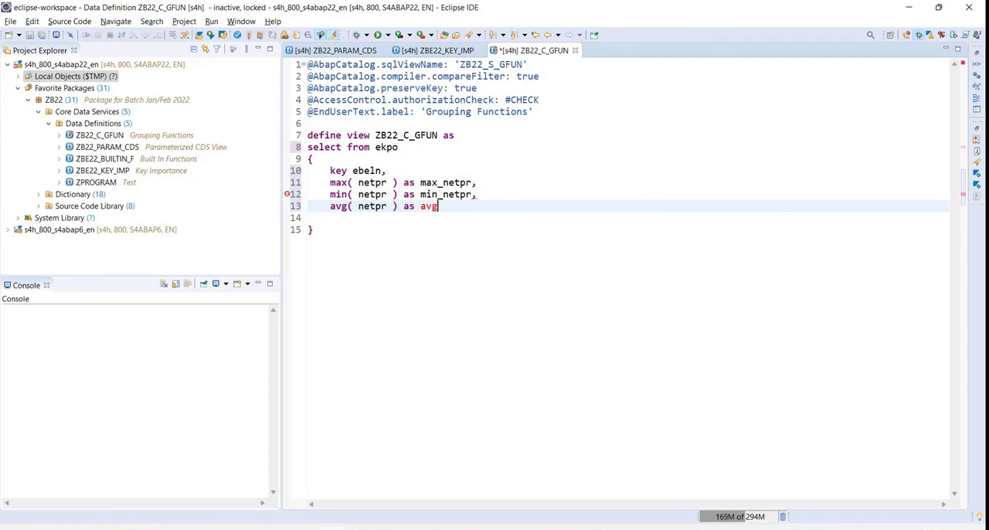
{"action": "type", "text": "_netpr,"}
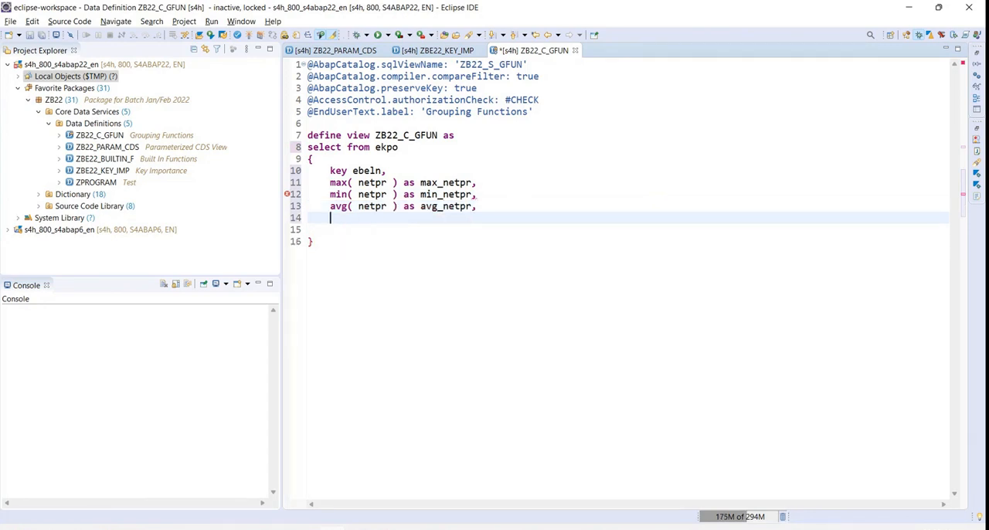
{"action": "type", "text": "sum"}
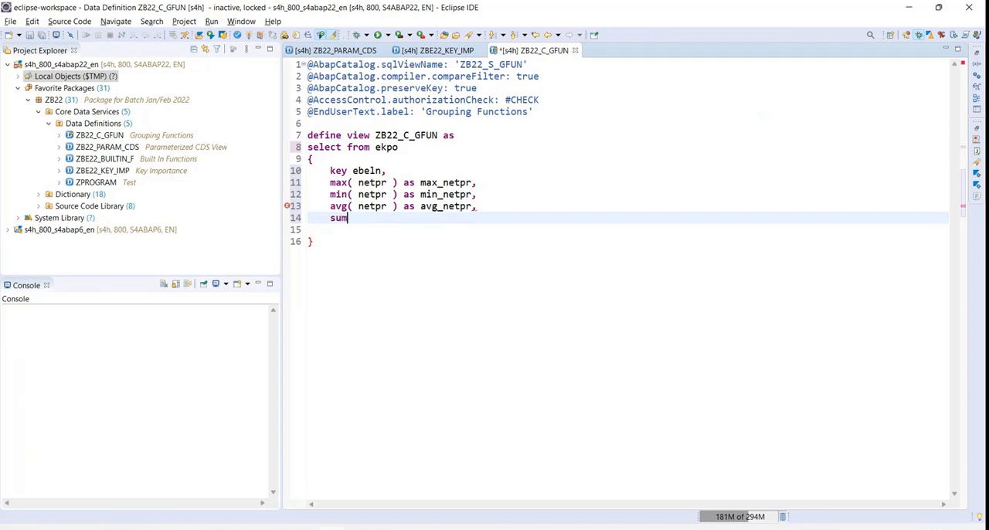
{"action": "type", "text": "( netpr )"}
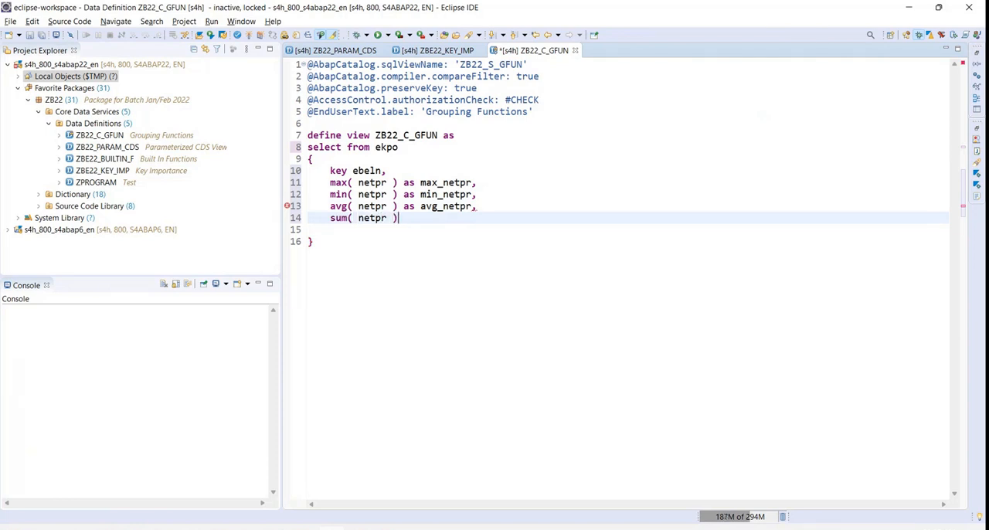
{"action": "type", "text": "as avg"}
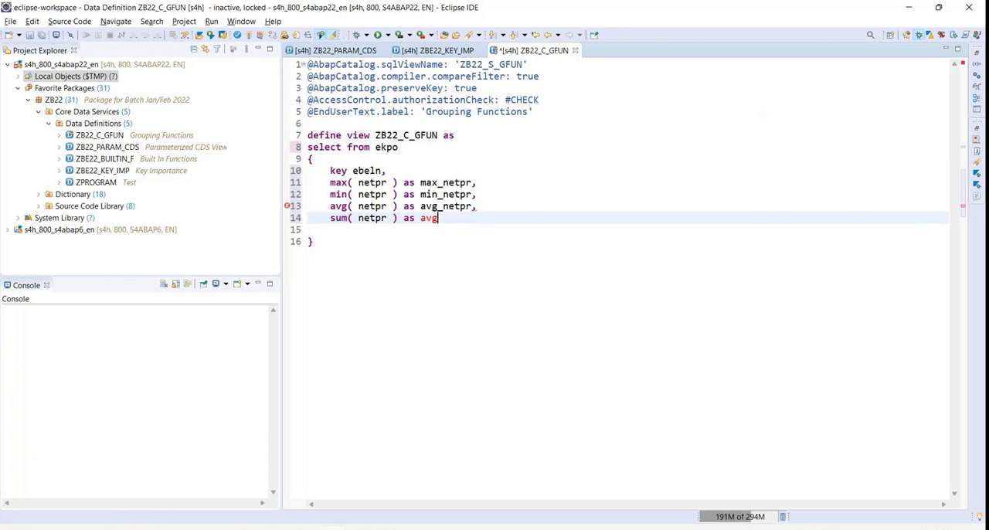
{"action": "type", "text": "_netpr"}
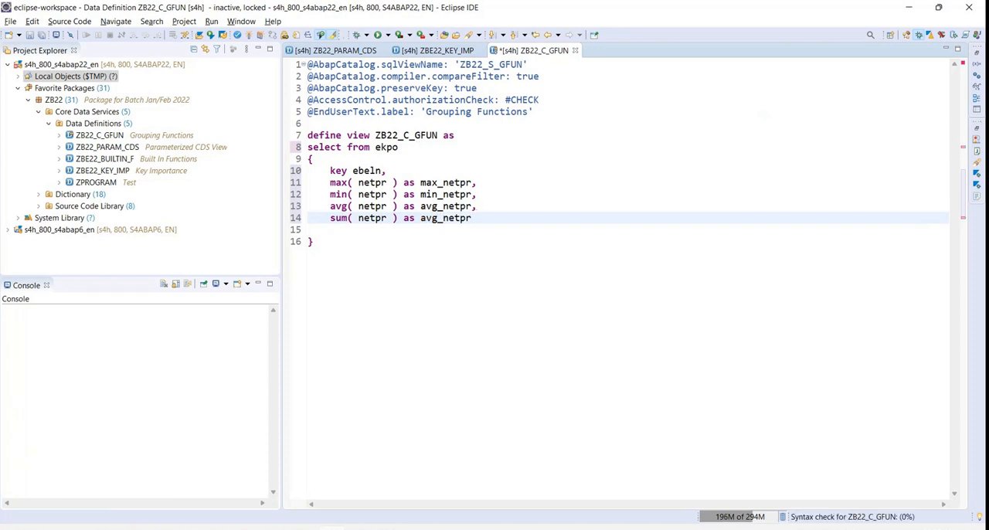
{"action": "type", "text": ","}
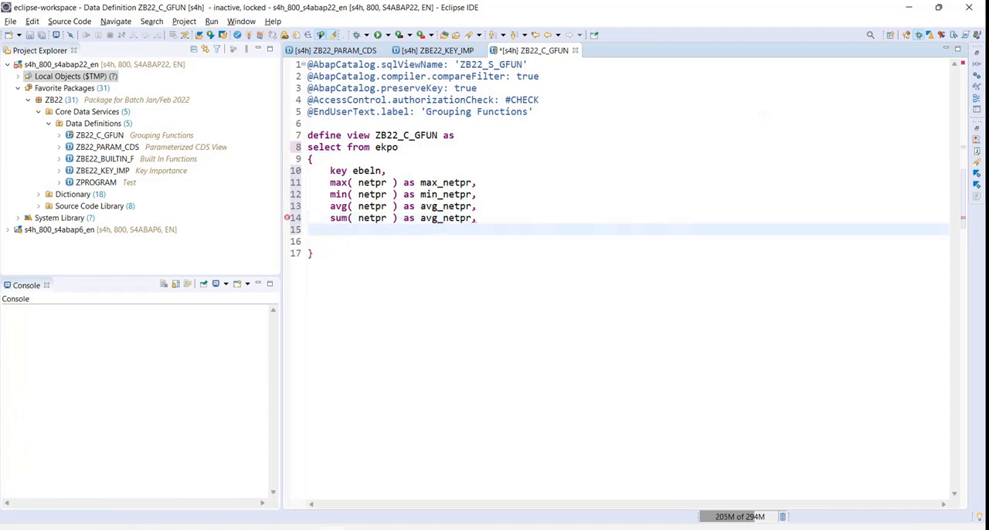
{"action": "type", "text": "count()"}
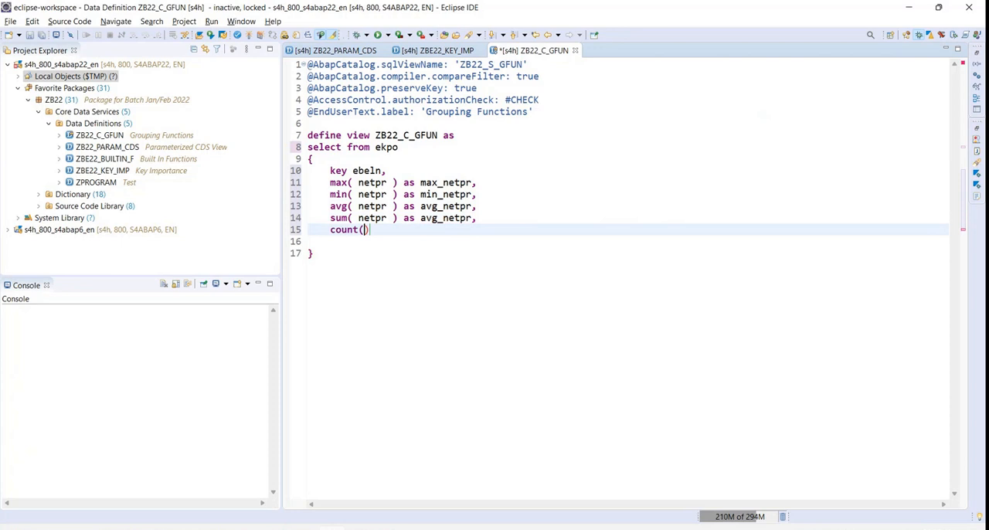
- Complete count(*) as totallines as the last field of the view
{"action": "type", "text": "*"}
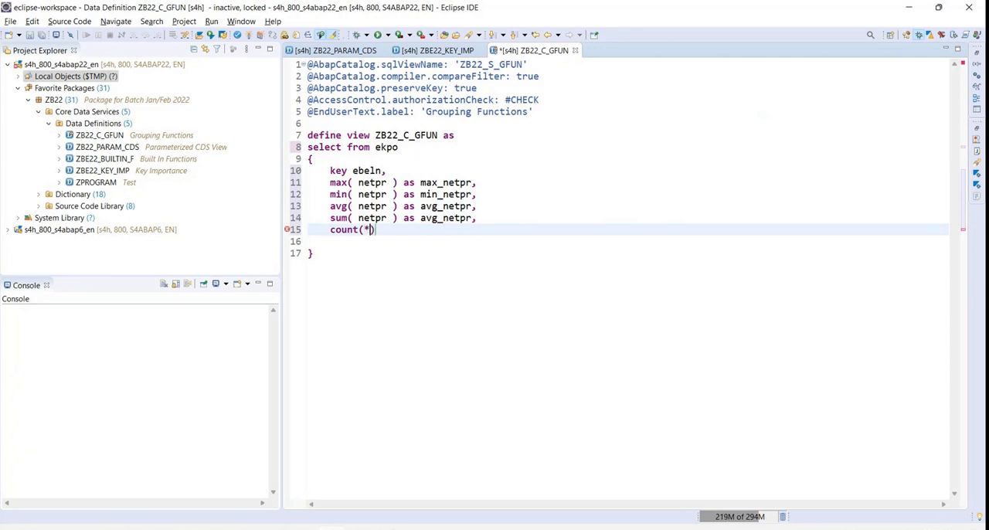
{"action": "type", "text": "as"}
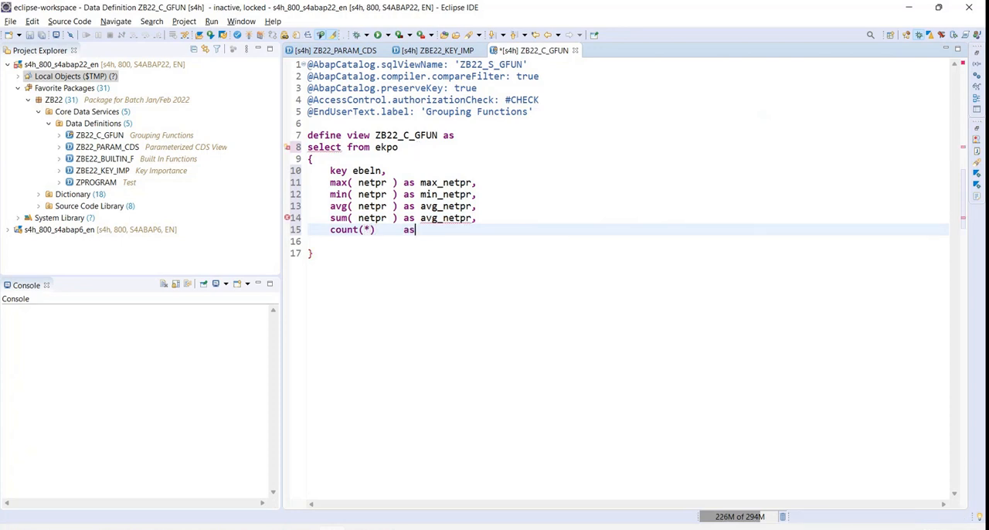
{"action": "type", "text": "to"}
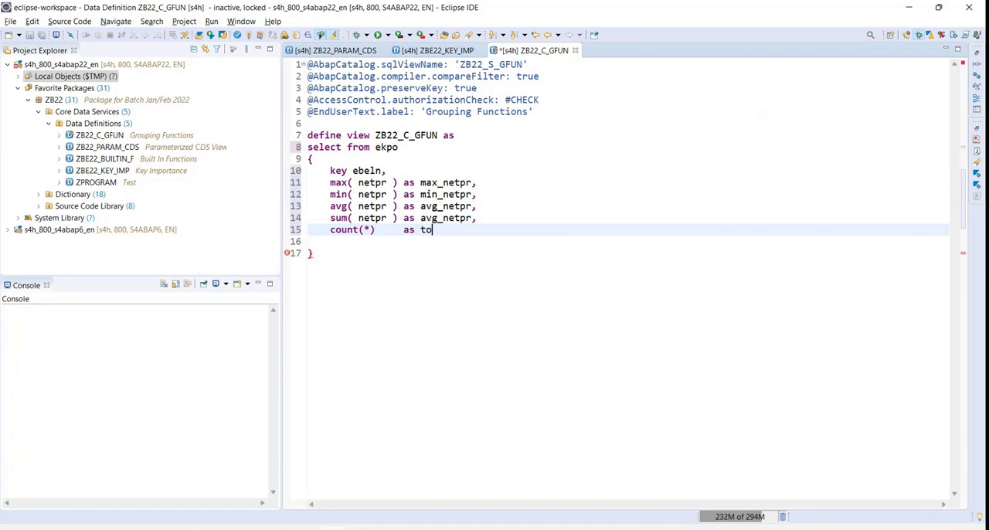
{"action": "type", "text": "talline"}
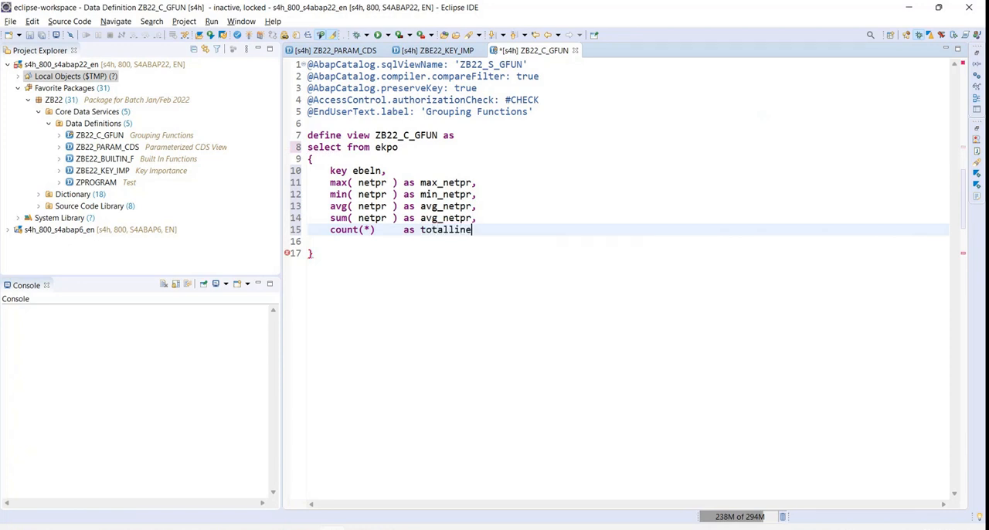
{"action": "type", "text": "s"}
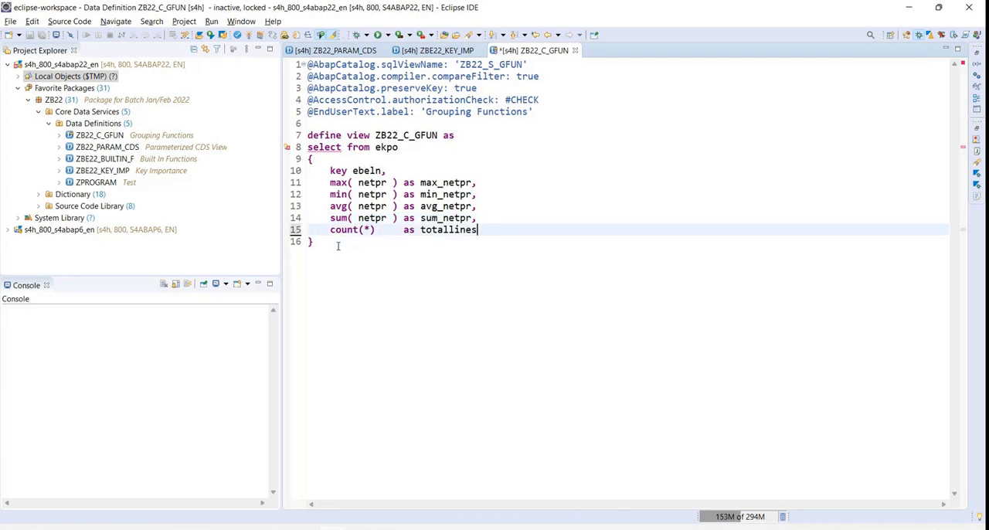
- Save the definition, see the missing GROUP BY error, and add a blank line after the closing brace
{"action": "key", "text": "ctrl+s"}
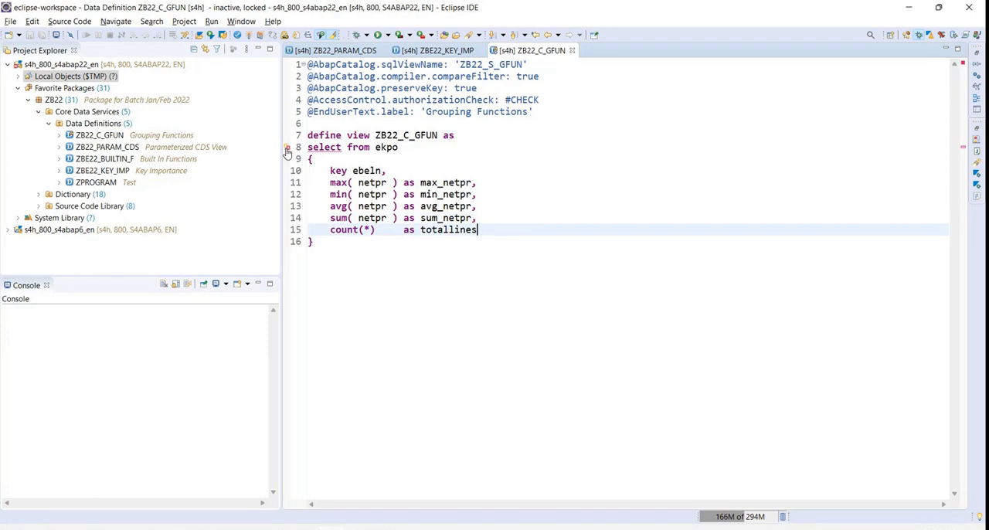
{"action": "mouse_move", "coordinate": [287, 146]}
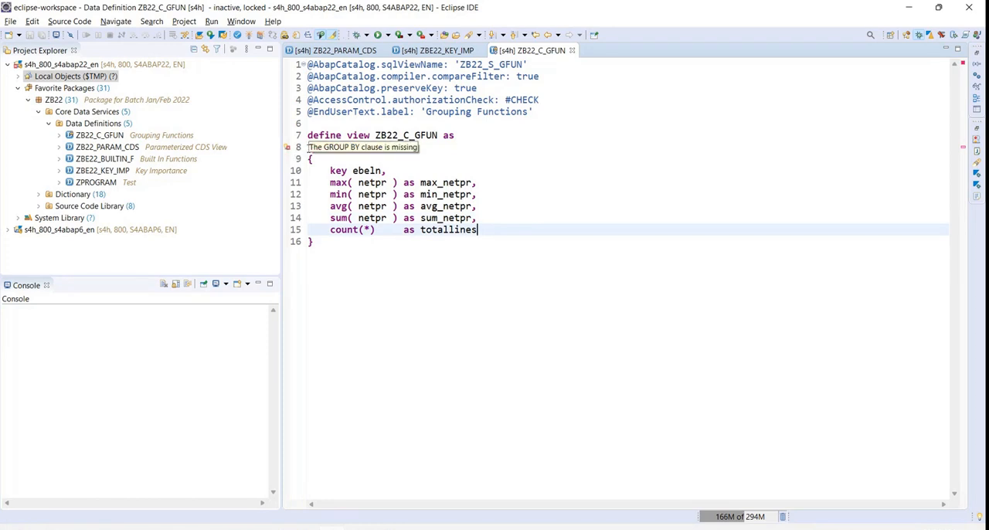
{"action": "type", "text": "select from ekpo"}
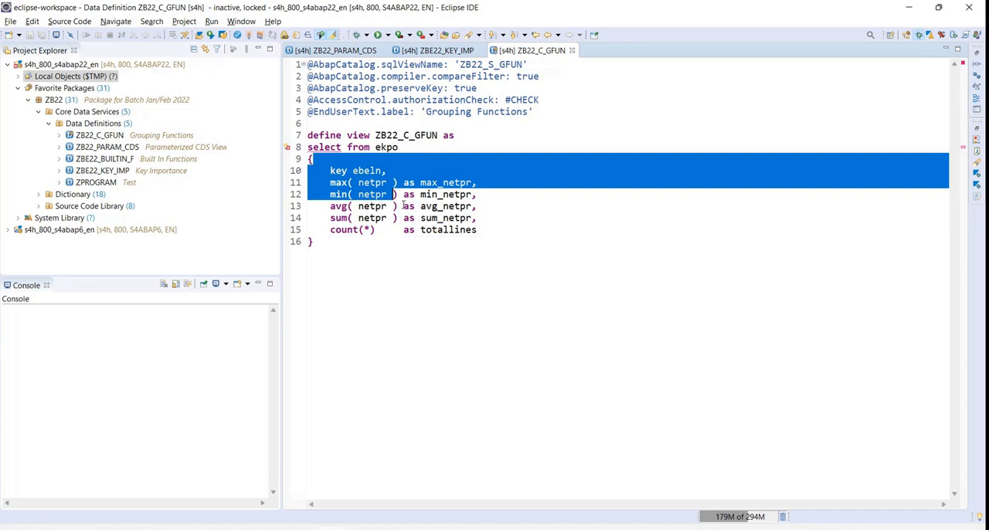
{"action": "left_click", "coordinate": [485, 228]}
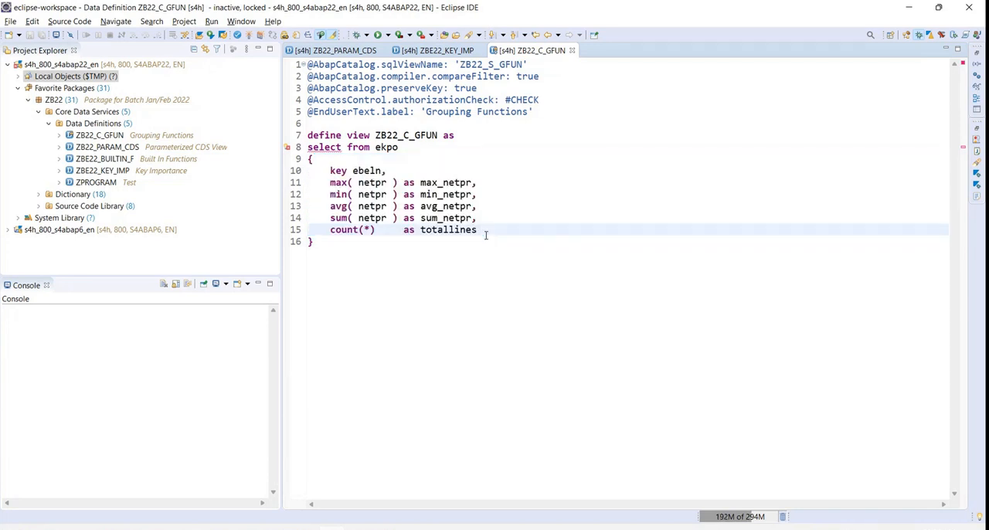
{"action": "left_click", "coordinate": [312, 241]}
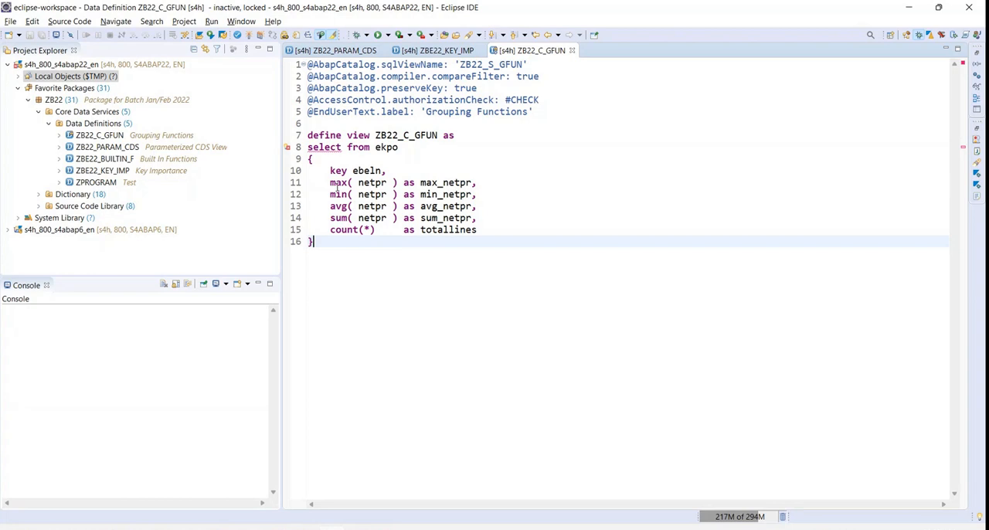
{"action": "double_click", "coordinate": [337, 195]}
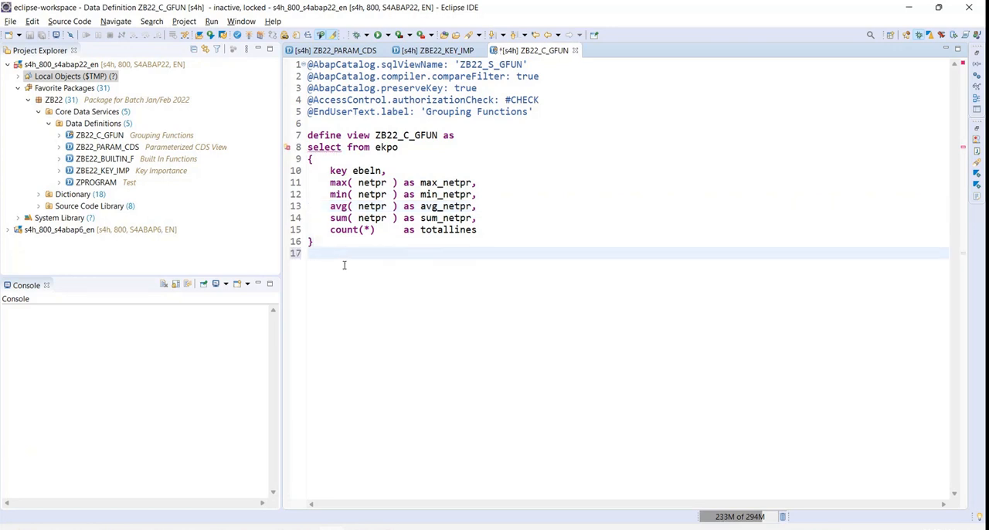
- Add group by ebeln; at the end of the view and save to activate it
{"action": "type", "text": "group by"}
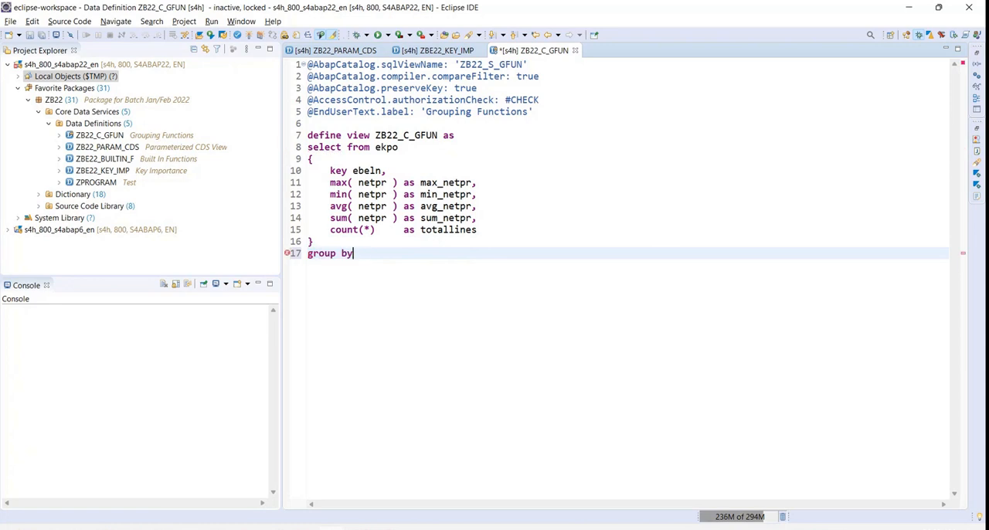
{"action": "type", "text": "ebeln;"}
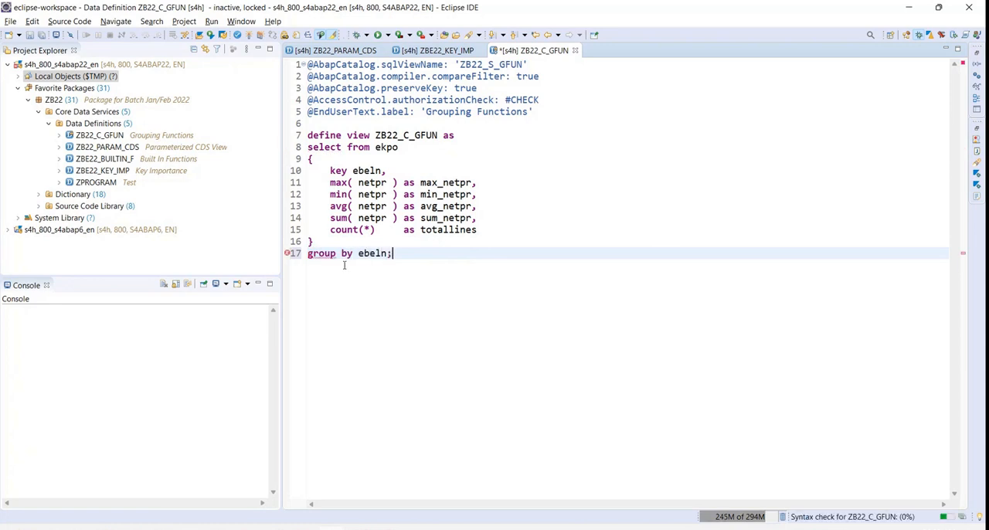
{"action": "key", "text": "ctrl+s"}
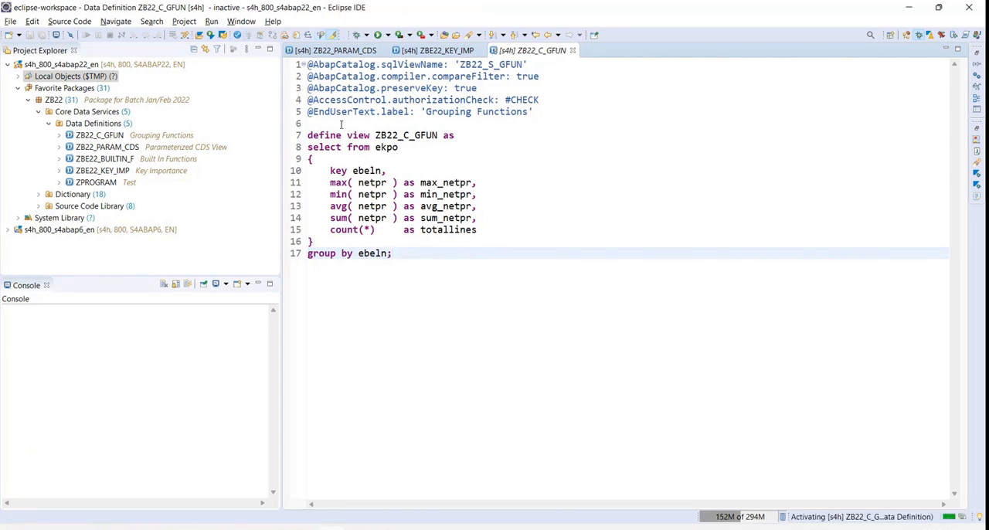
- Activate ZB22_C_GFUN and launch it as an ABAP Application to preview aggregated netpr per ebeln
{"action": "left_click", "coordinate": [392, 253]}
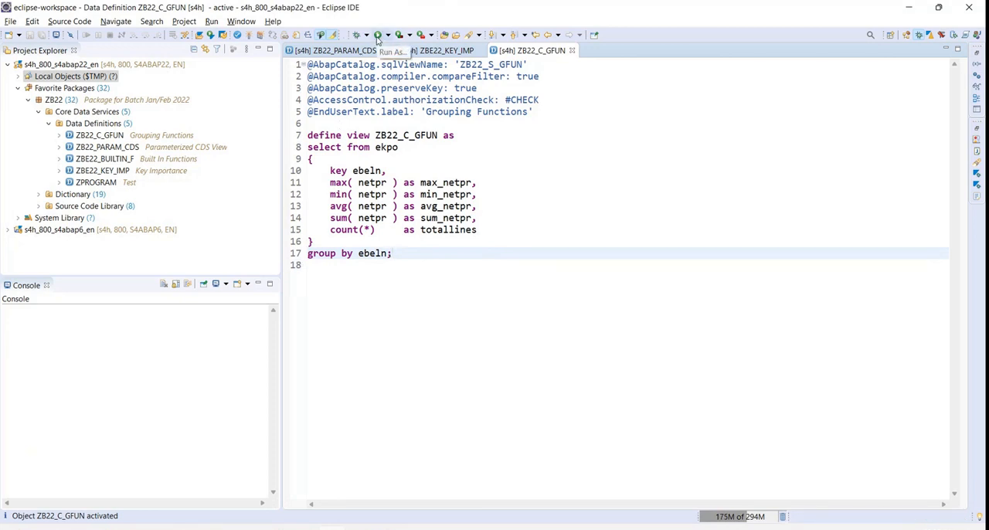
{"action": "left_click", "coordinate": [377, 34]}
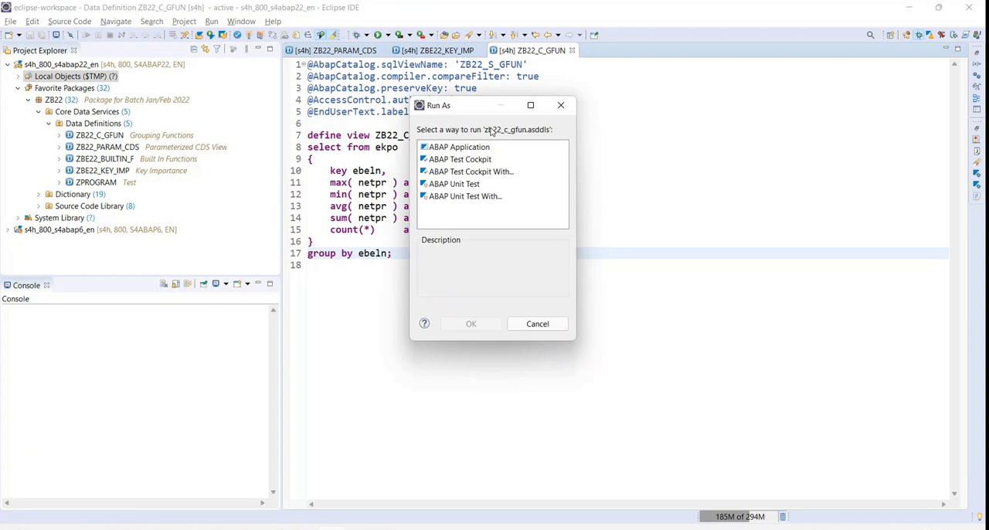
{"action": "left_click", "coordinate": [459, 147]}
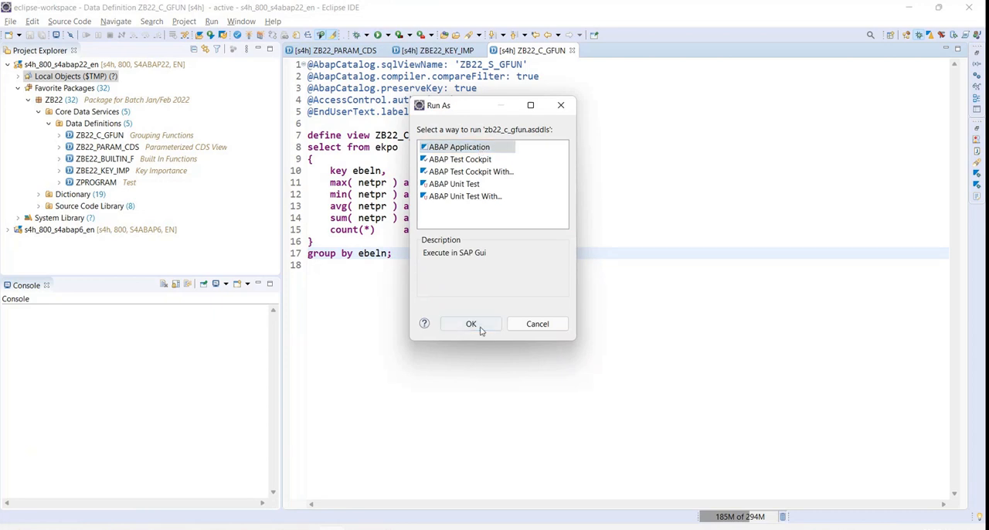
{"action": "left_click", "coordinate": [469, 325]}
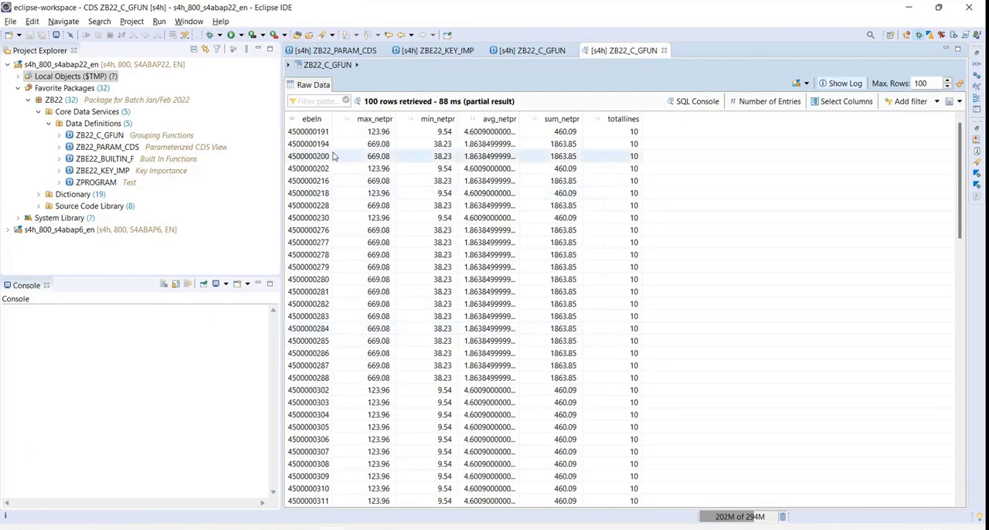
{"action": "left_click", "coordinate": [307, 130]}
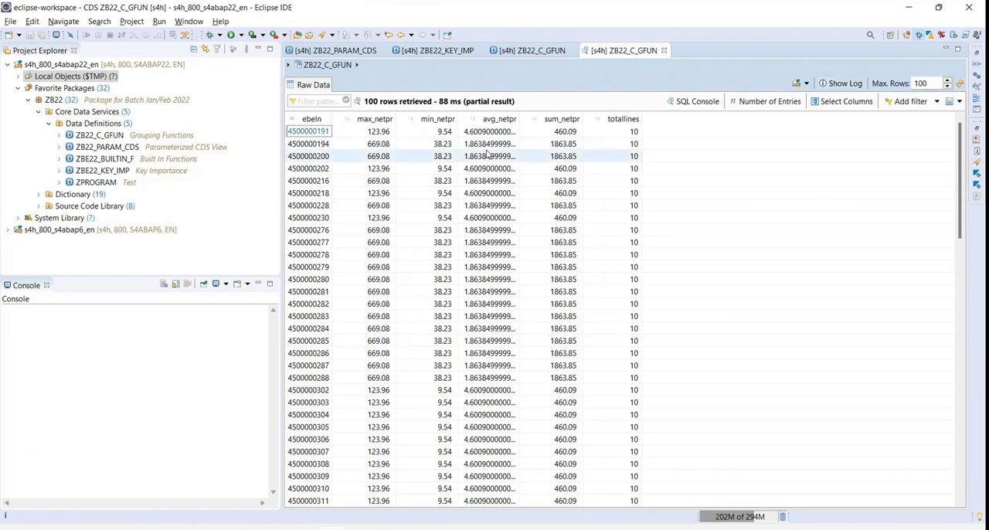
{"action": "left_click", "coordinate": [612, 130]}
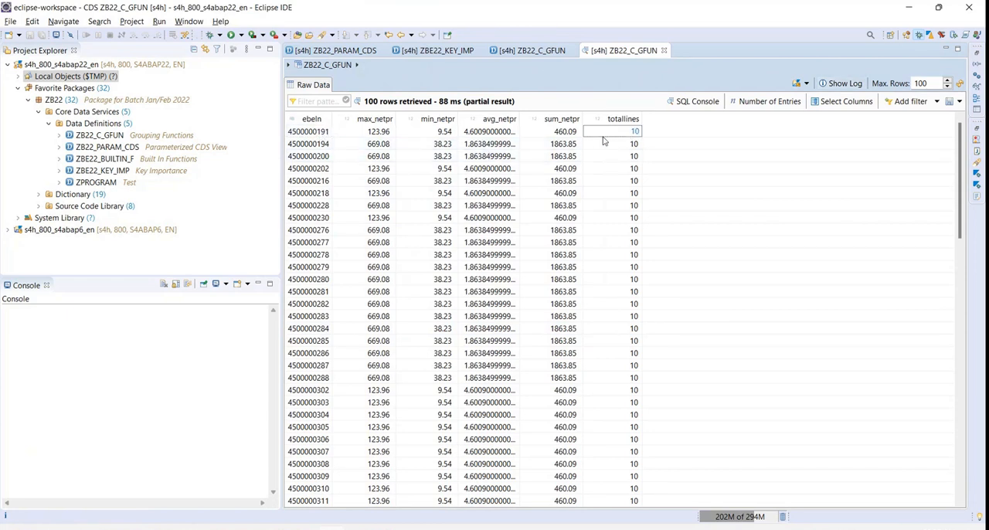
{"action": "left_click", "coordinate": [489, 129]}
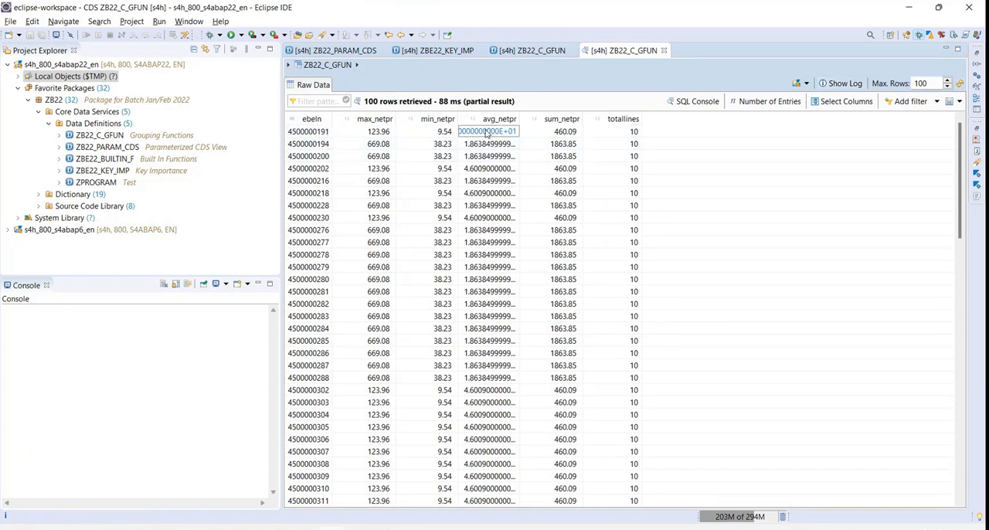
{"action": "mouse_move", "coordinate": [377, 131]}
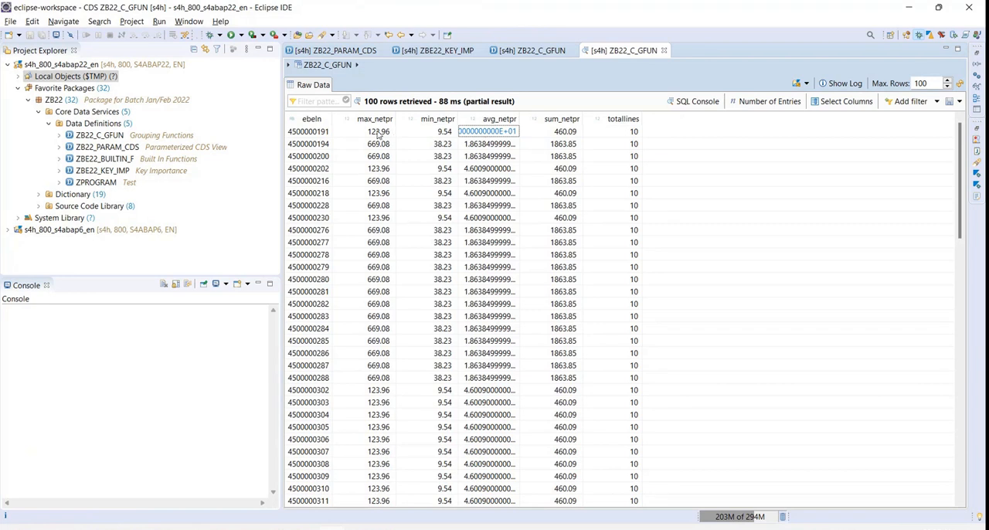
{"action": "left_click", "coordinate": [374, 130]}
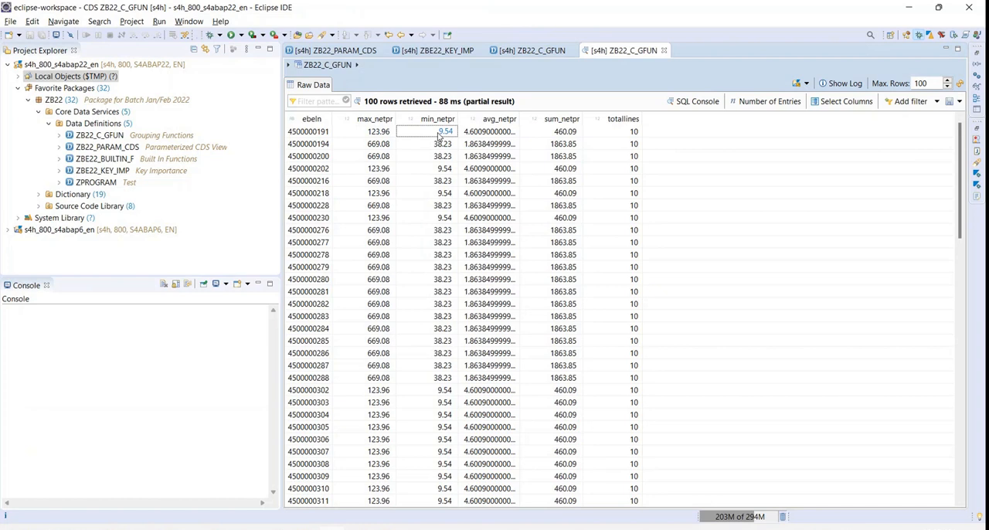
{"action": "left_click", "coordinate": [550, 131]}
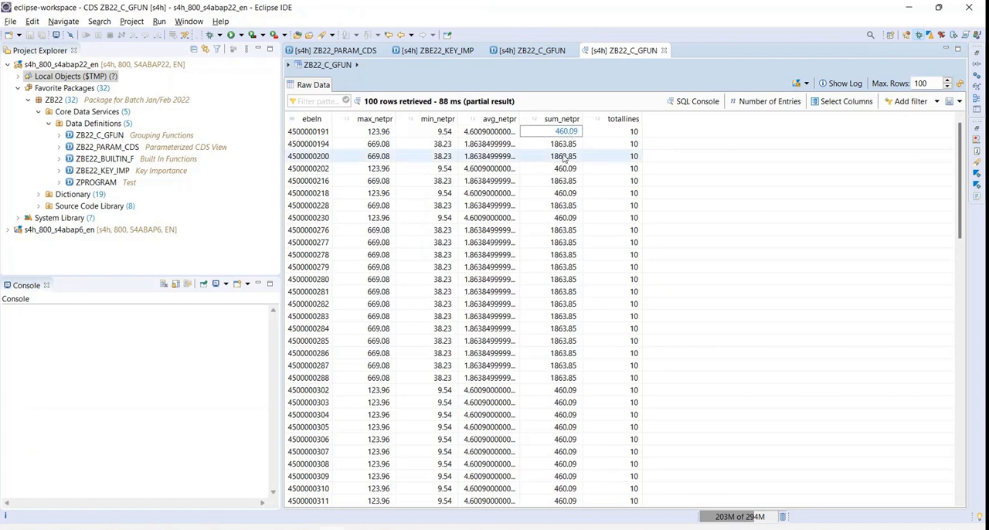